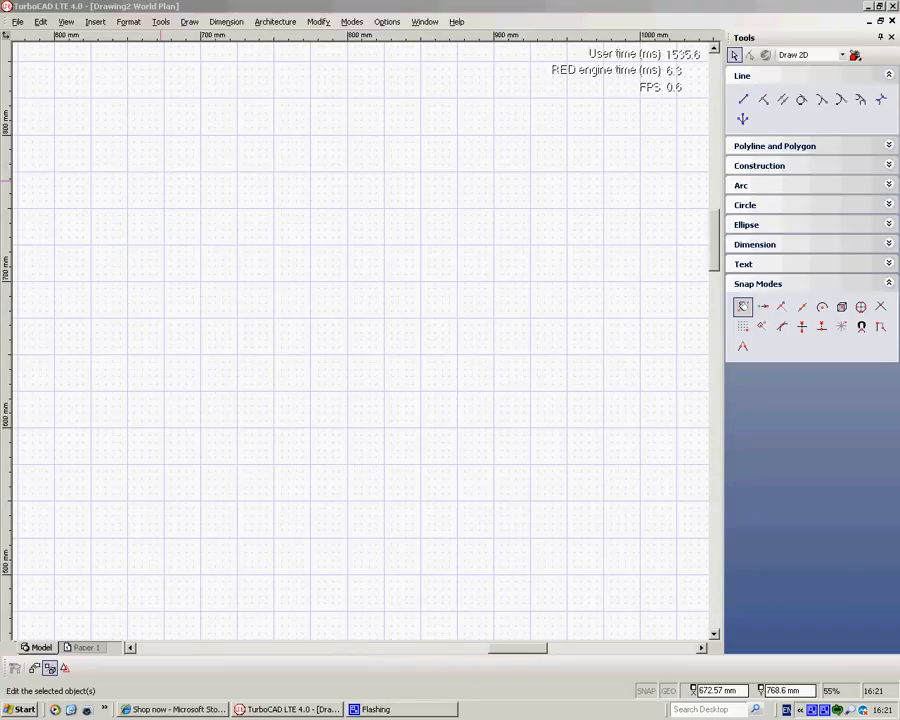
pyautogui.moveTo(158, 156)
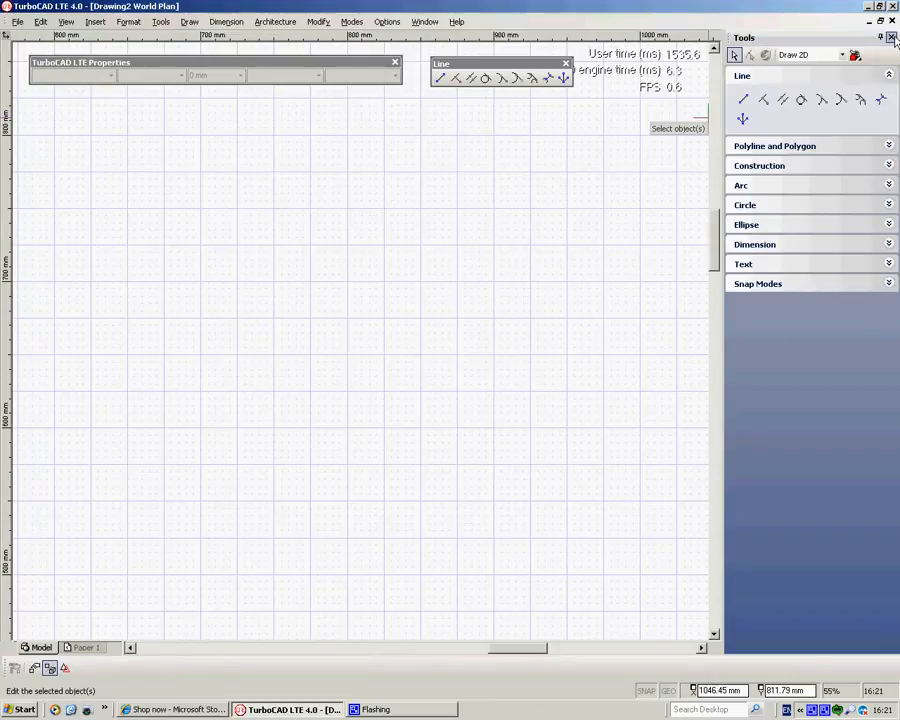
# Step: Draw a zigzag outline of straight segments and close it back to its start point
pyautogui.click(892, 36)
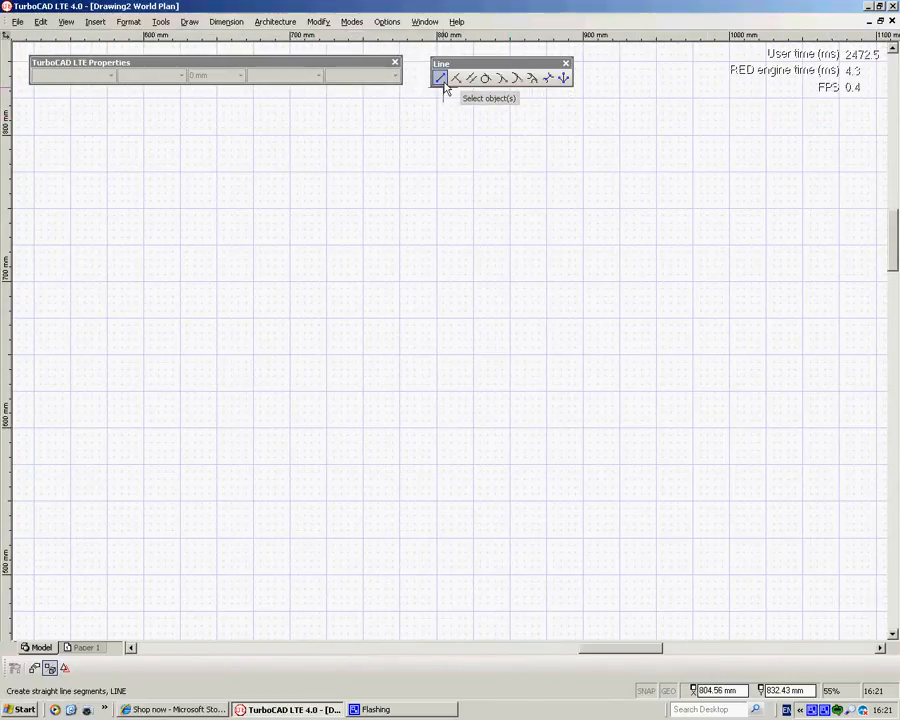
pyautogui.click(440, 78)
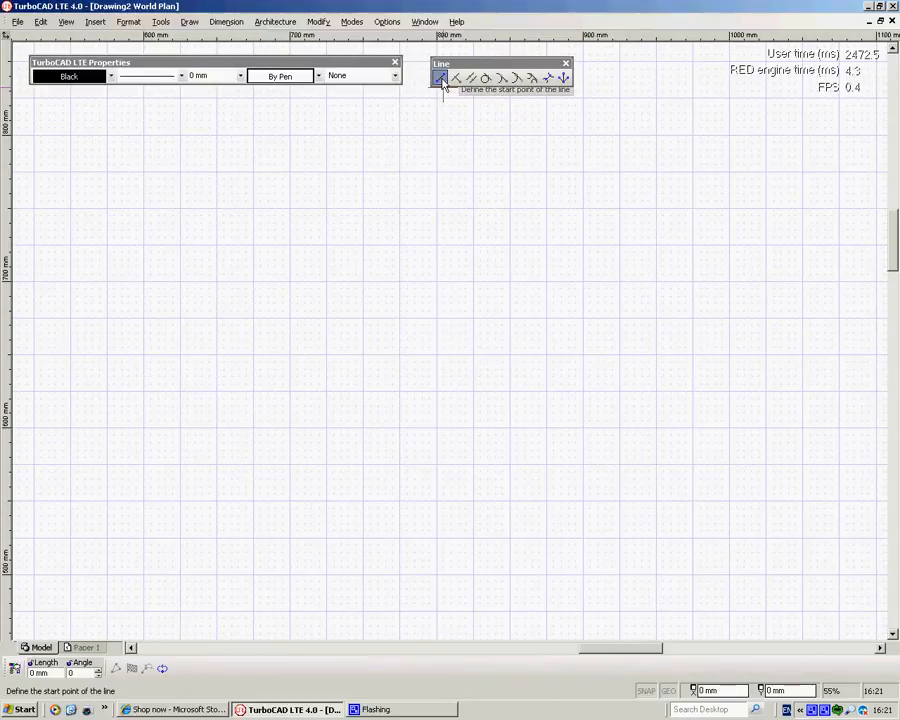
pyautogui.click(252, 140)
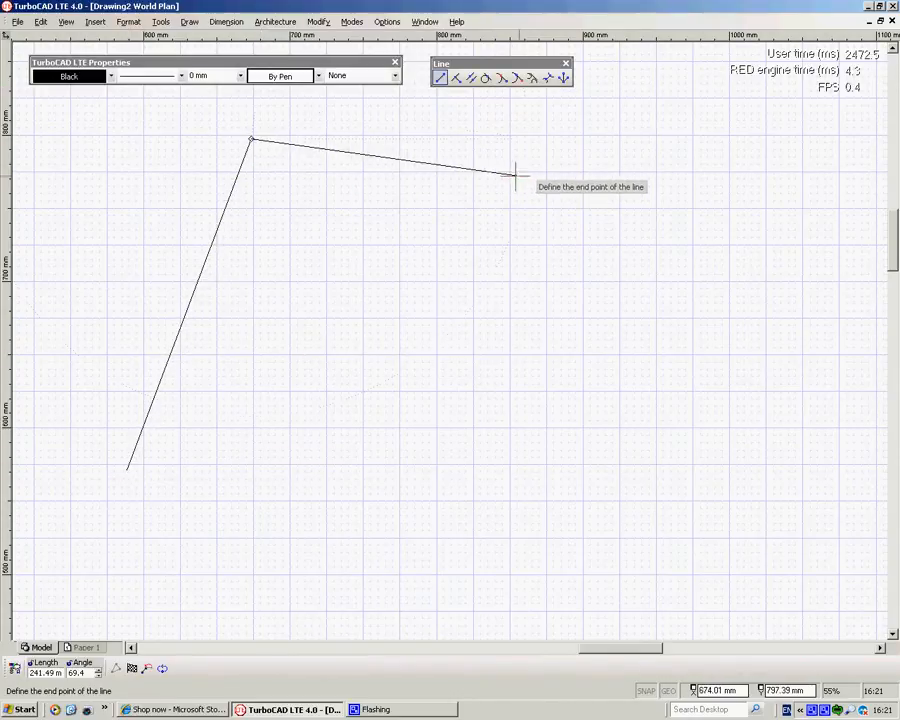
pyautogui.click(516, 176)
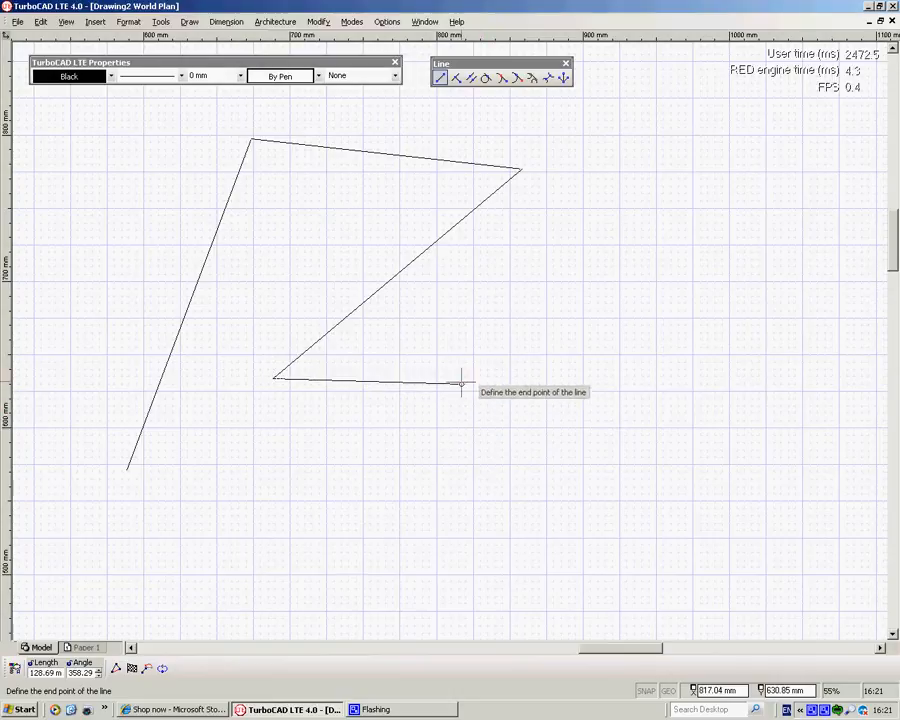
pyautogui.rightClick(458, 384)
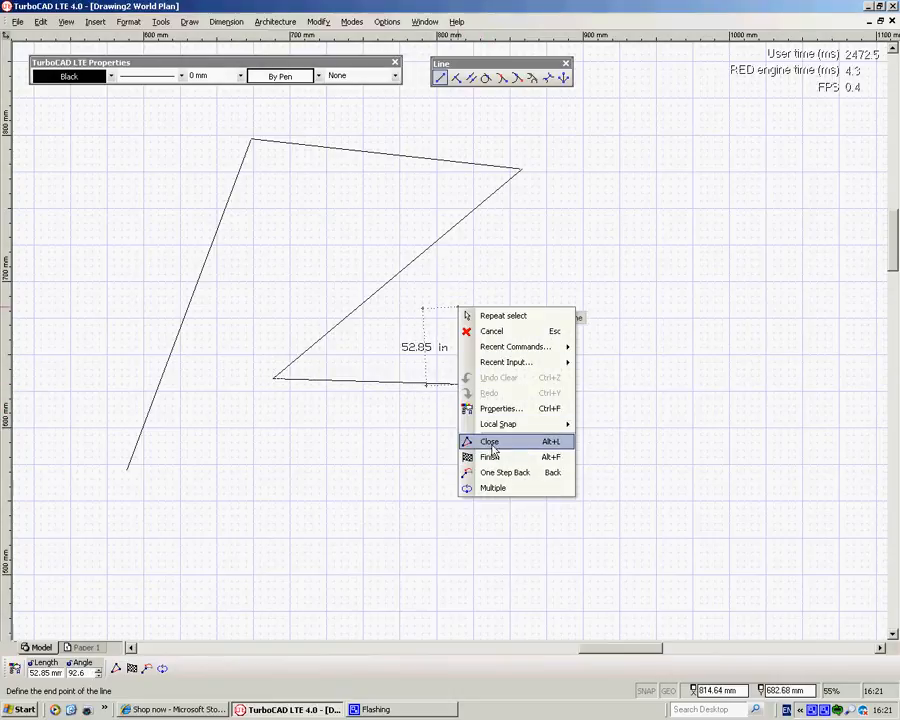
pyautogui.click(488, 442)
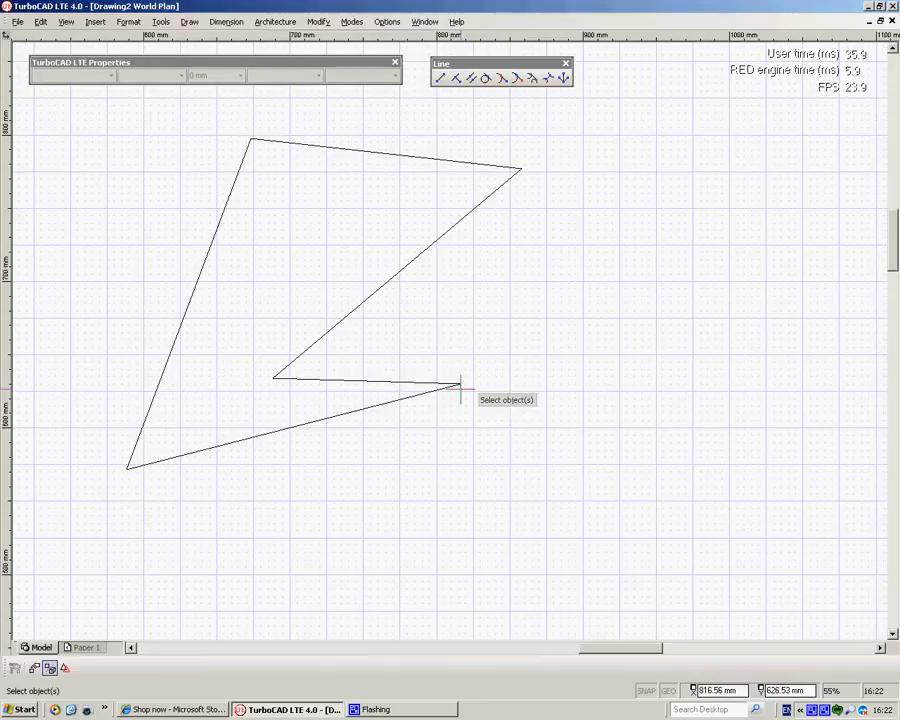
pyautogui.moveTo(576, 344)
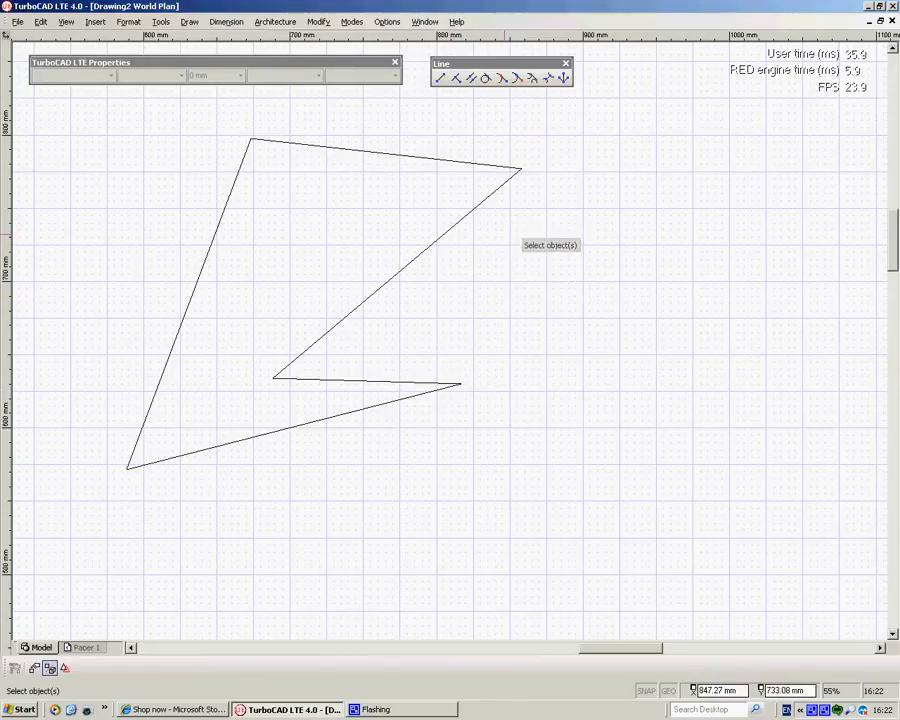
pyautogui.moveTo(540, 284)
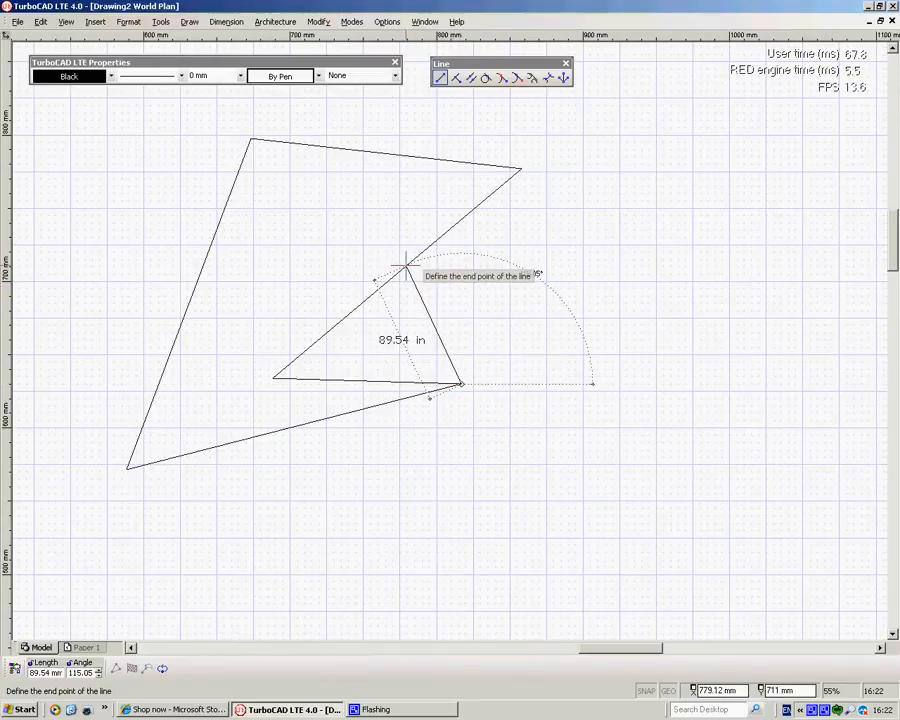
# Step: End the new line on the long diagonal edge and accept the snap warning
pyautogui.click(458, 384)
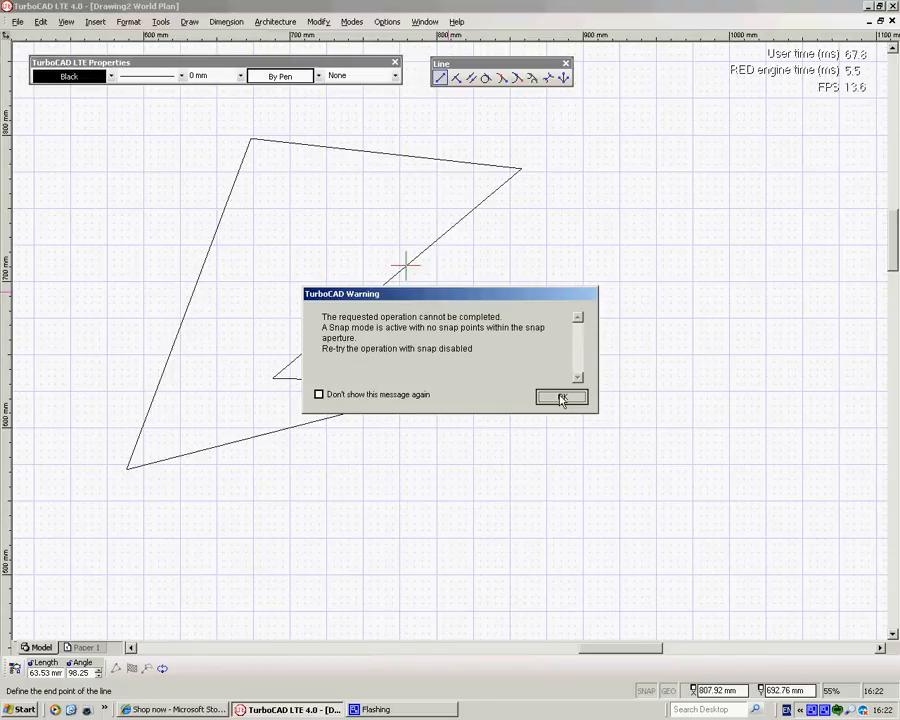
pyautogui.click(562, 396)
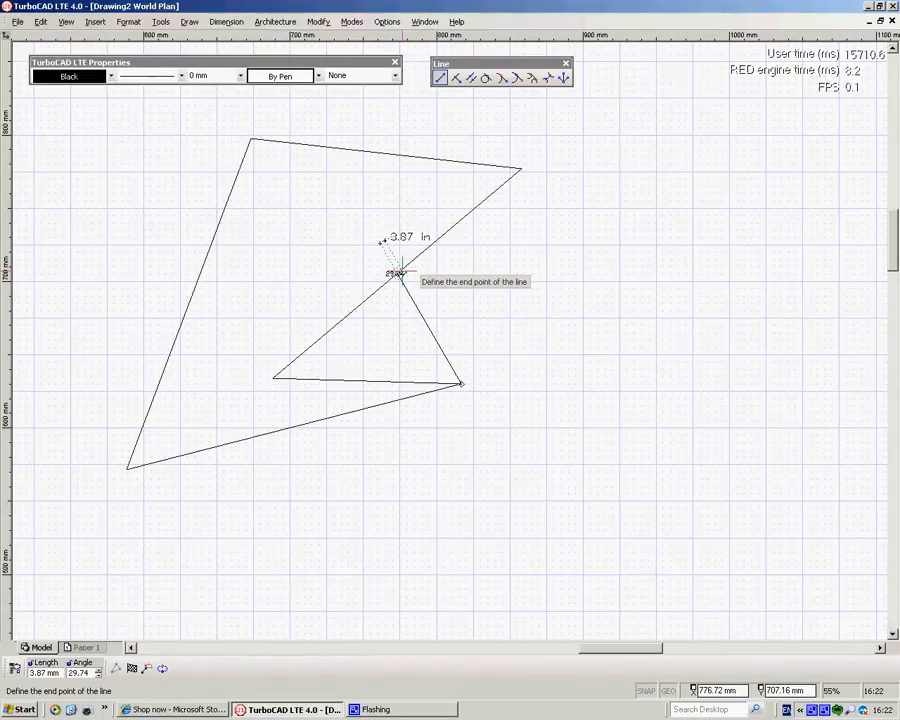
pyautogui.moveTo(650, 276)
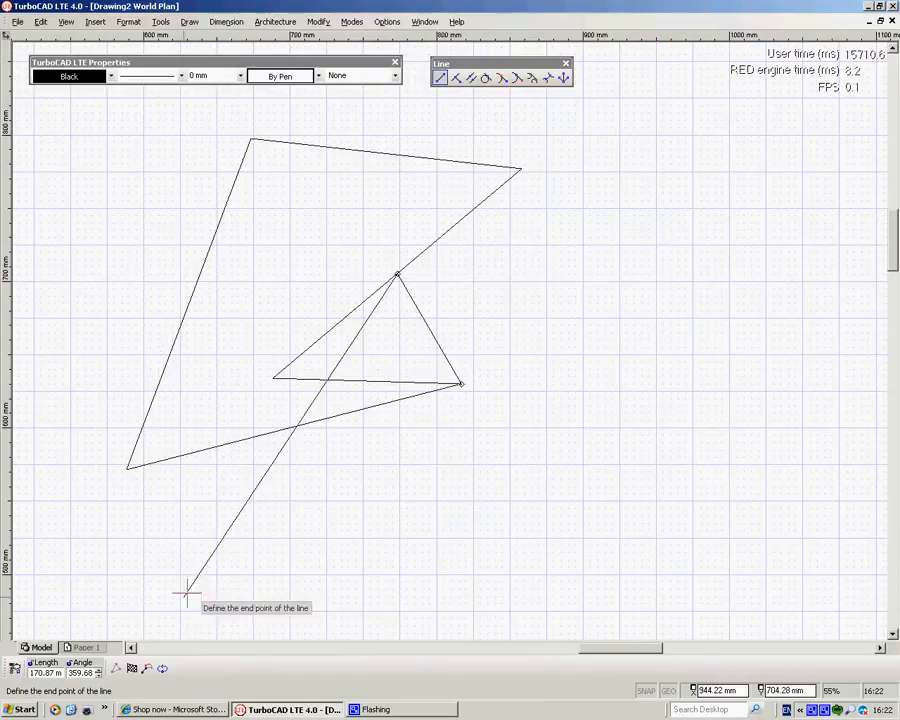
pyautogui.moveTo(630, 272)
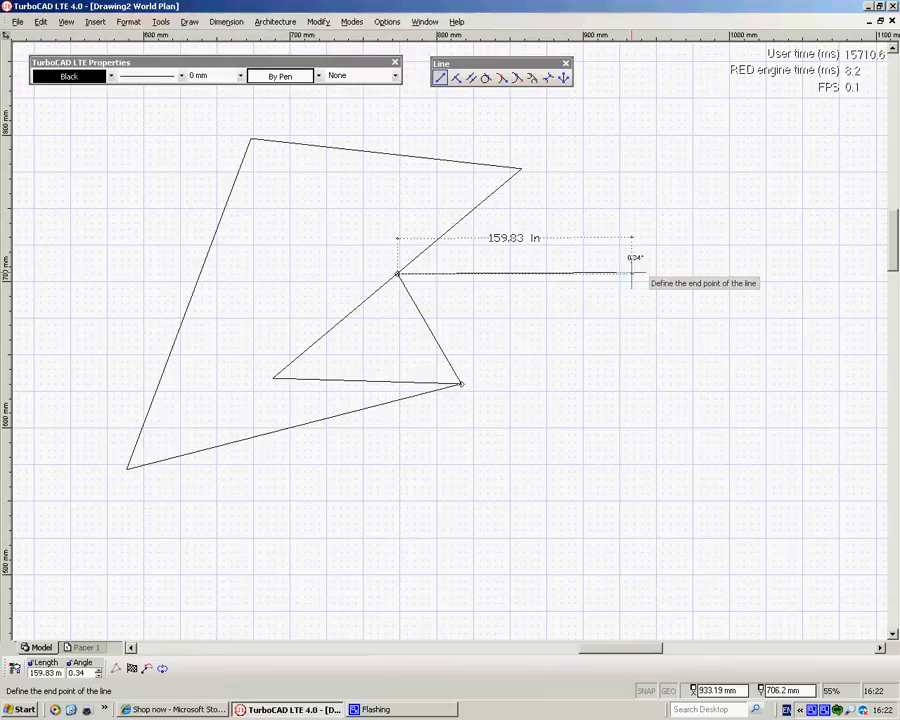
# Step: Extend the path with segments of length 200, 200 and 100, then finish it open
pyautogui.write('200')
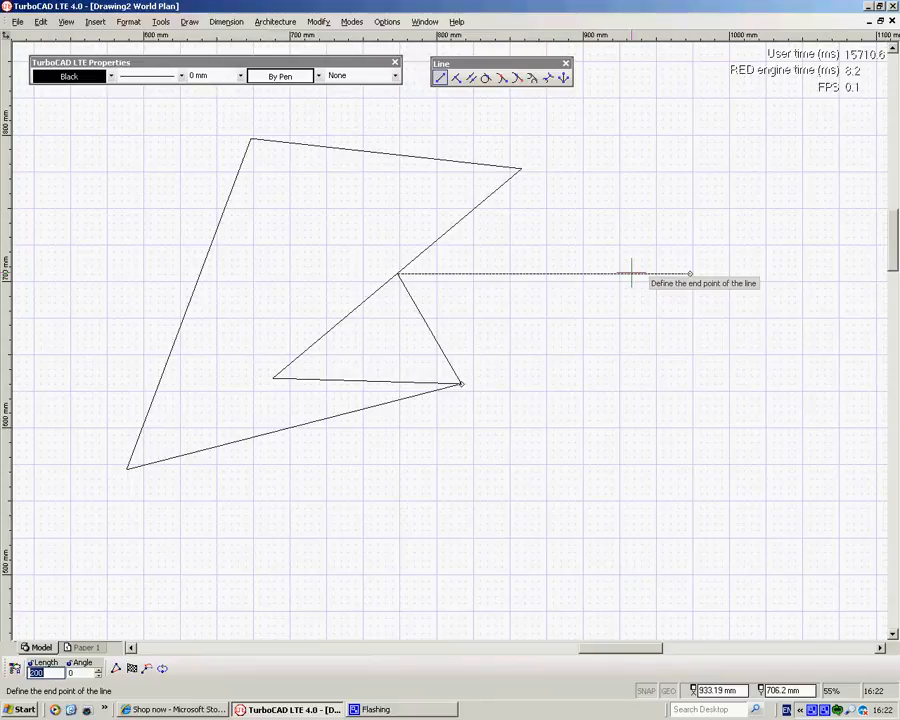
pyautogui.write('200')
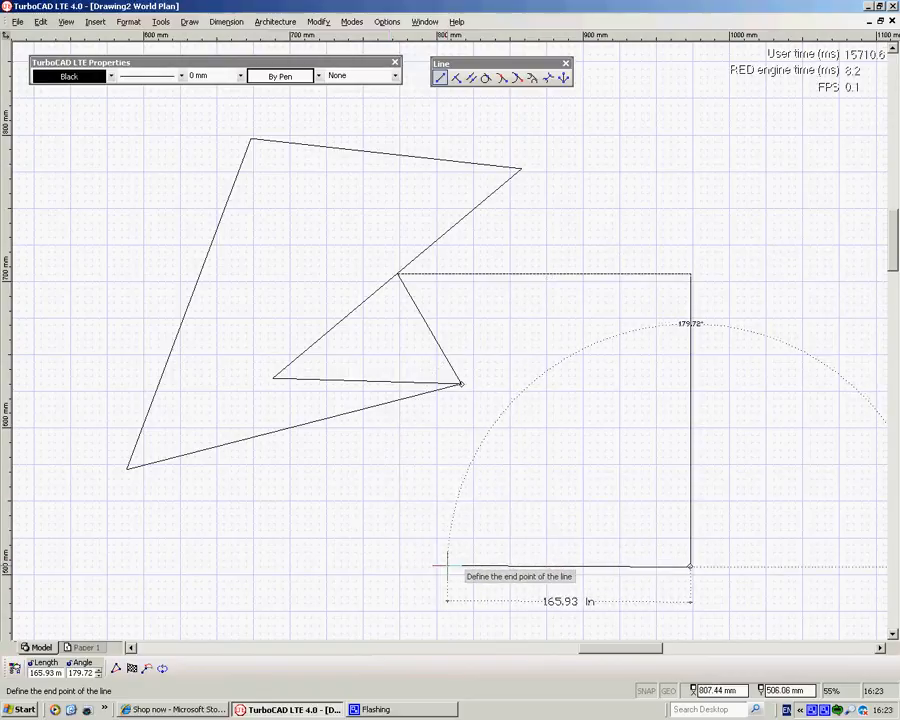
pyautogui.write('100')
pyautogui.write('180')
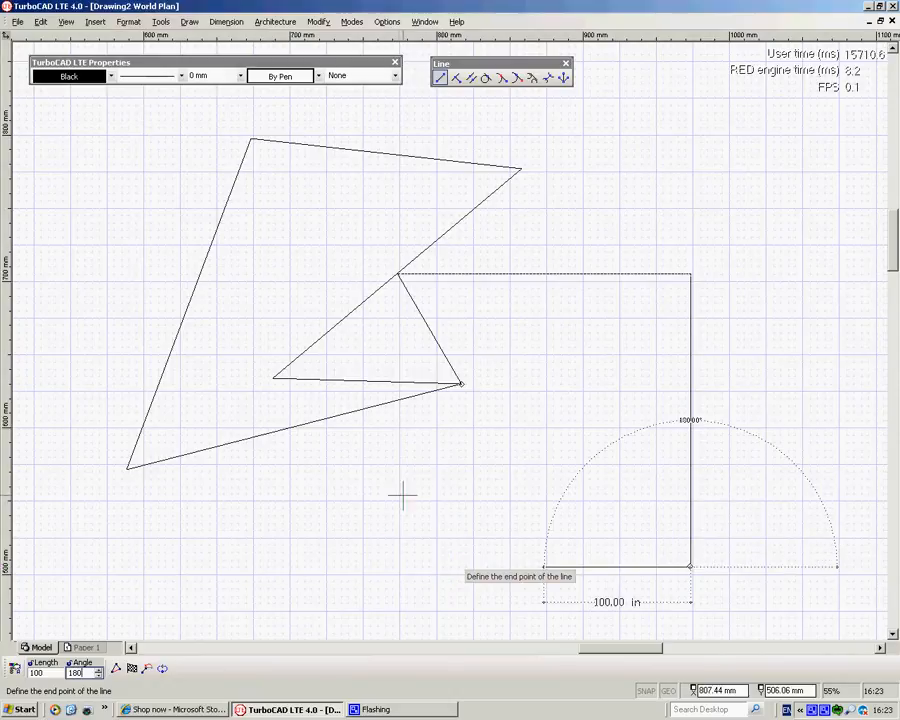
pyautogui.moveTo(410, 436)
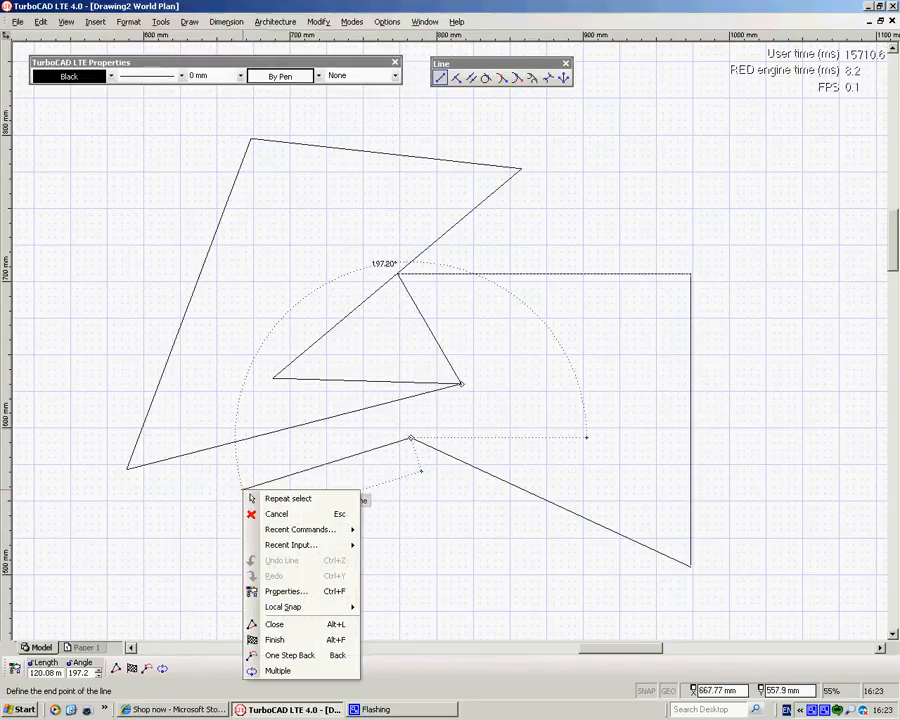
pyautogui.moveTo(290, 656)
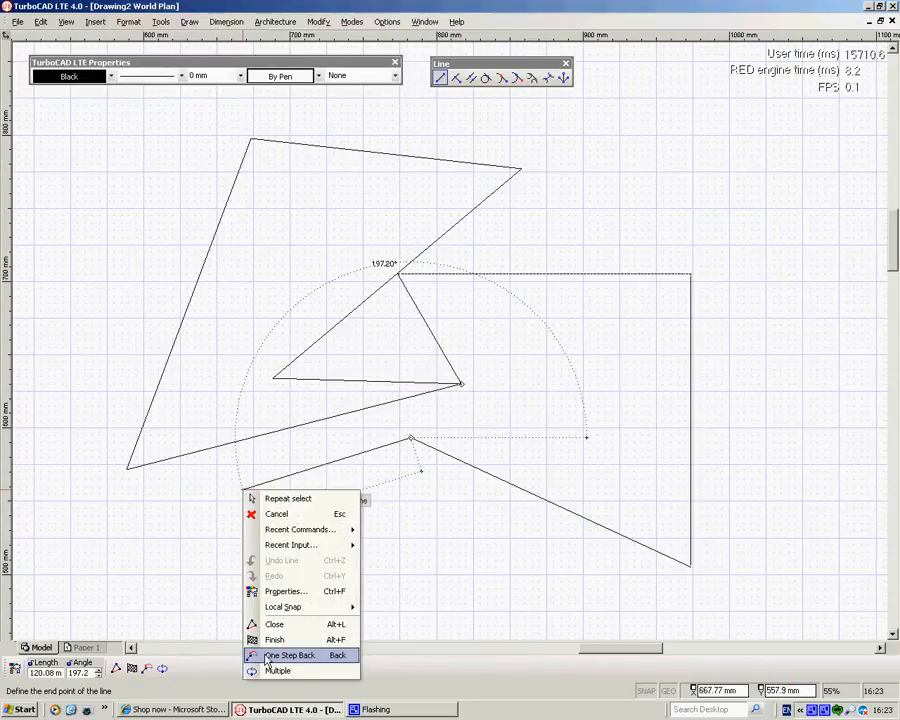
pyautogui.moveTo(274, 640)
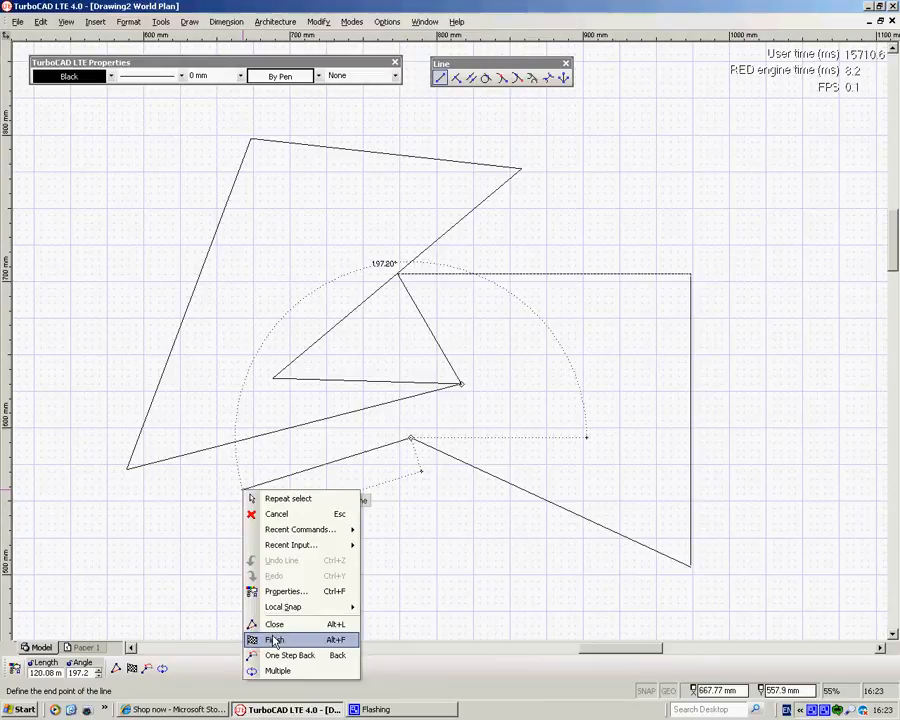
pyautogui.click(276, 640)
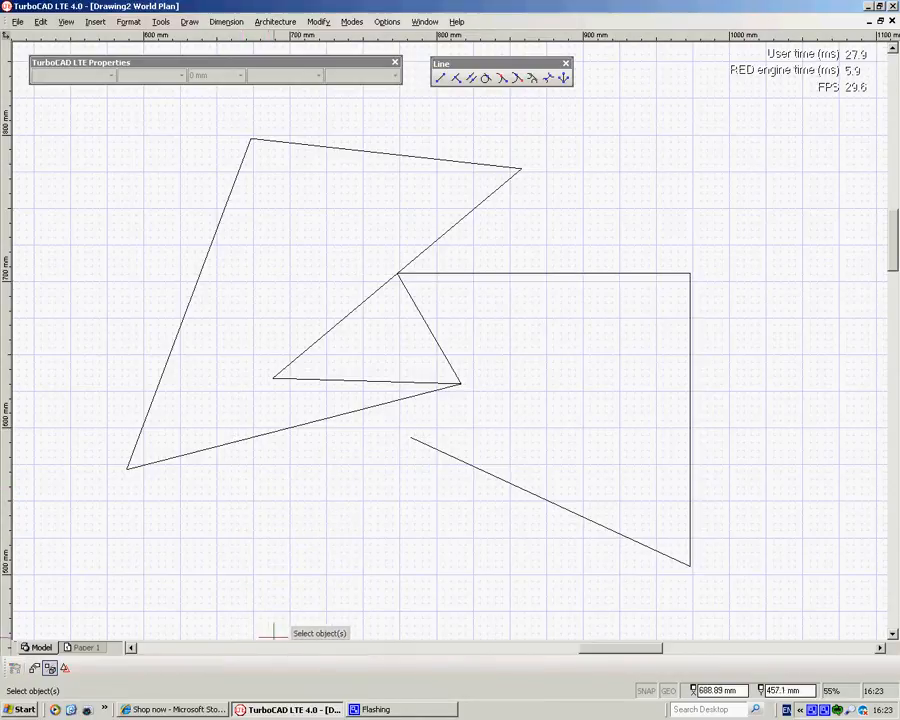
pyautogui.moveTo(456, 78)
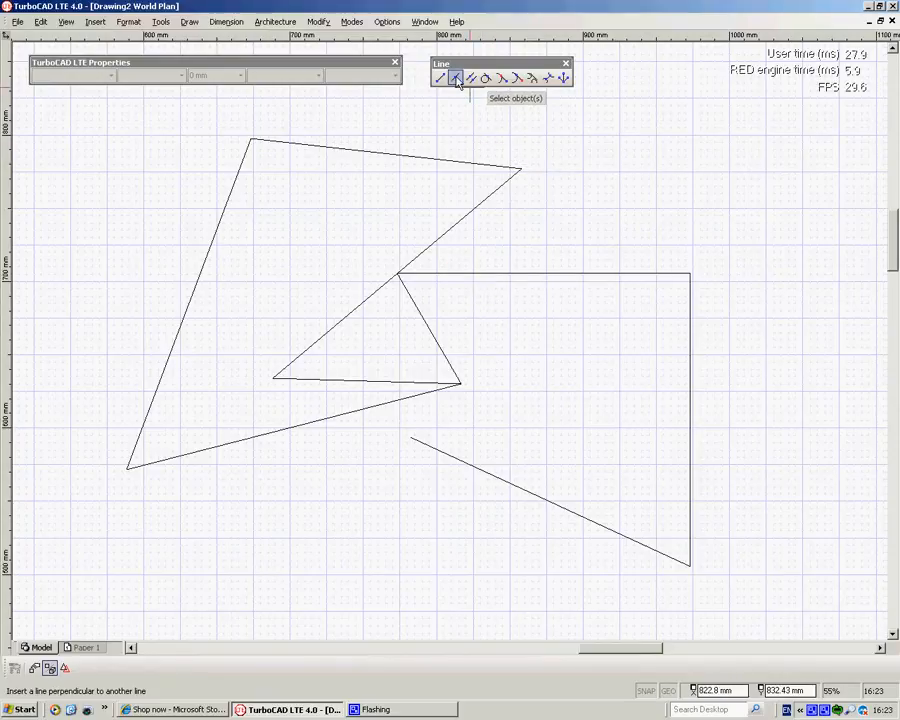
# Step: Start a perpendicular line off the tall vertical edge of the new path
pyautogui.click(456, 78)
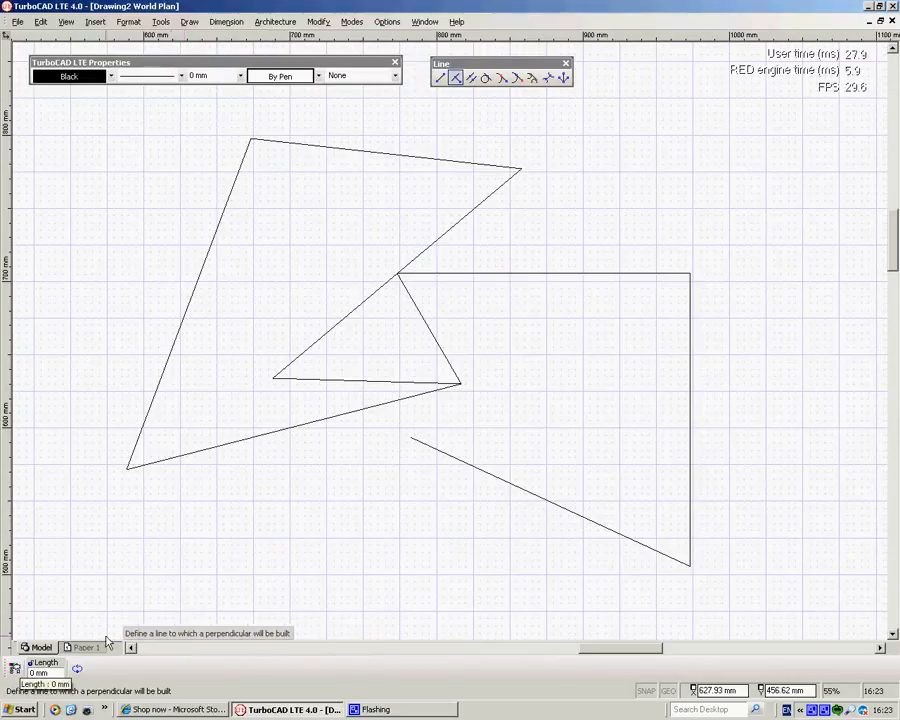
pyautogui.moveTo(690, 350)
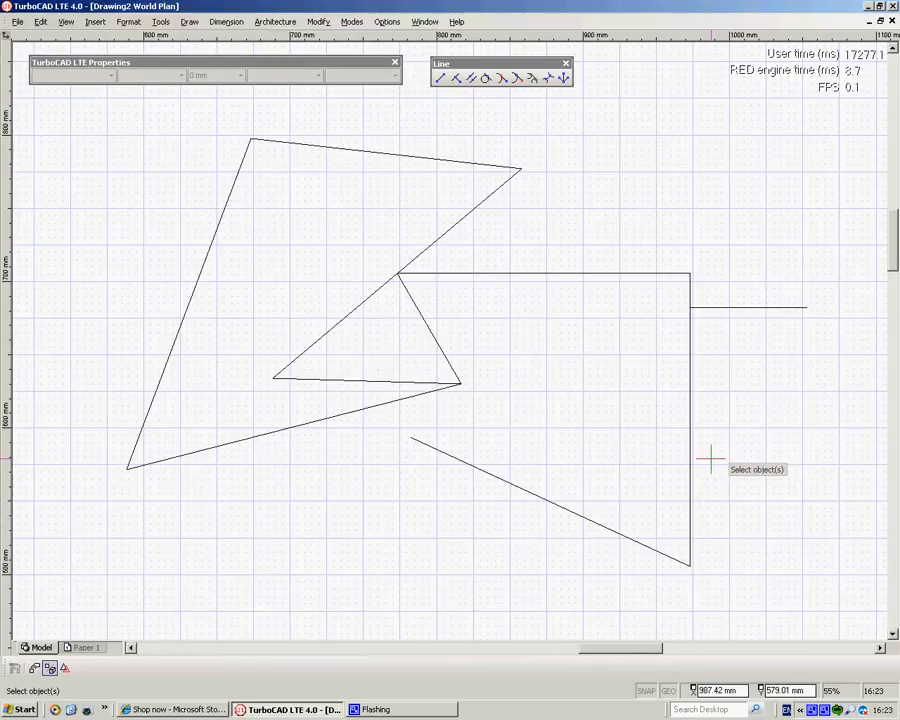
pyautogui.moveTo(110, 84)
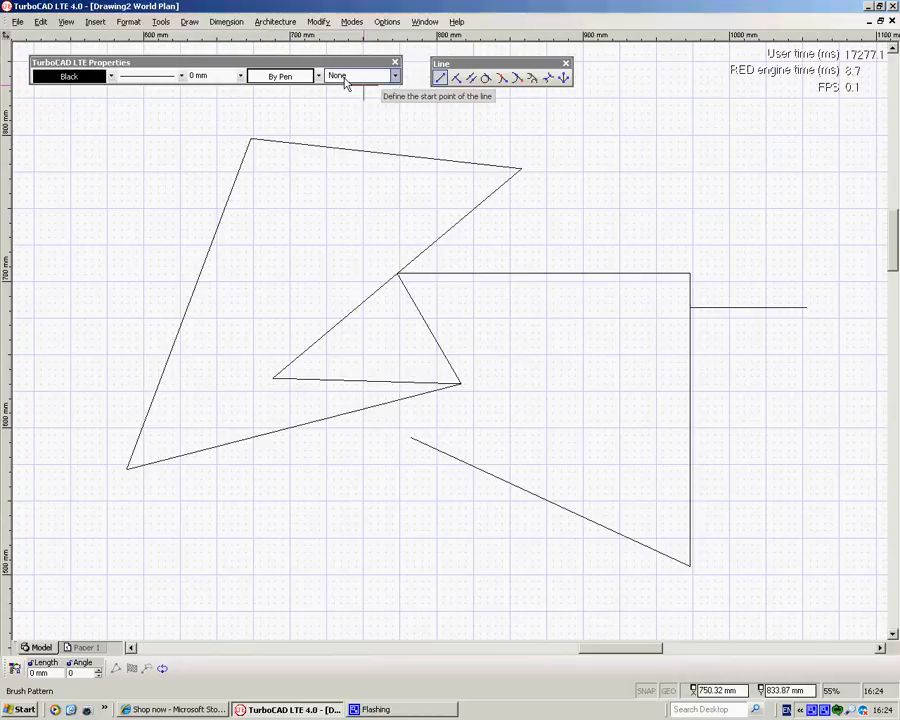
pyautogui.moveTo(480, 210)
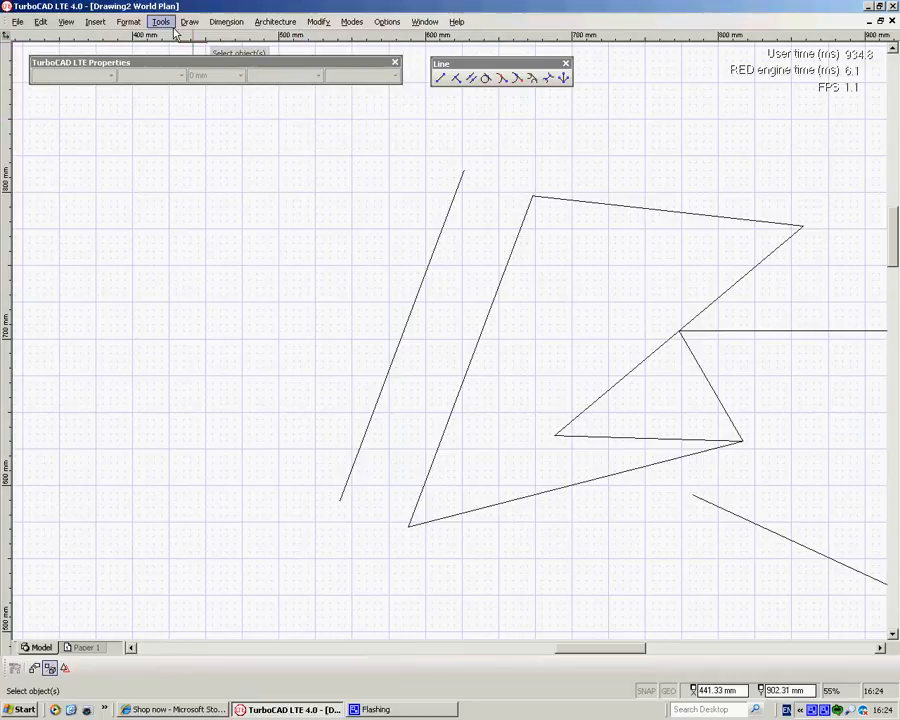
# Step: Draw several circles of varied sizes, including one at the slanted line's top
pyautogui.click(160, 20)
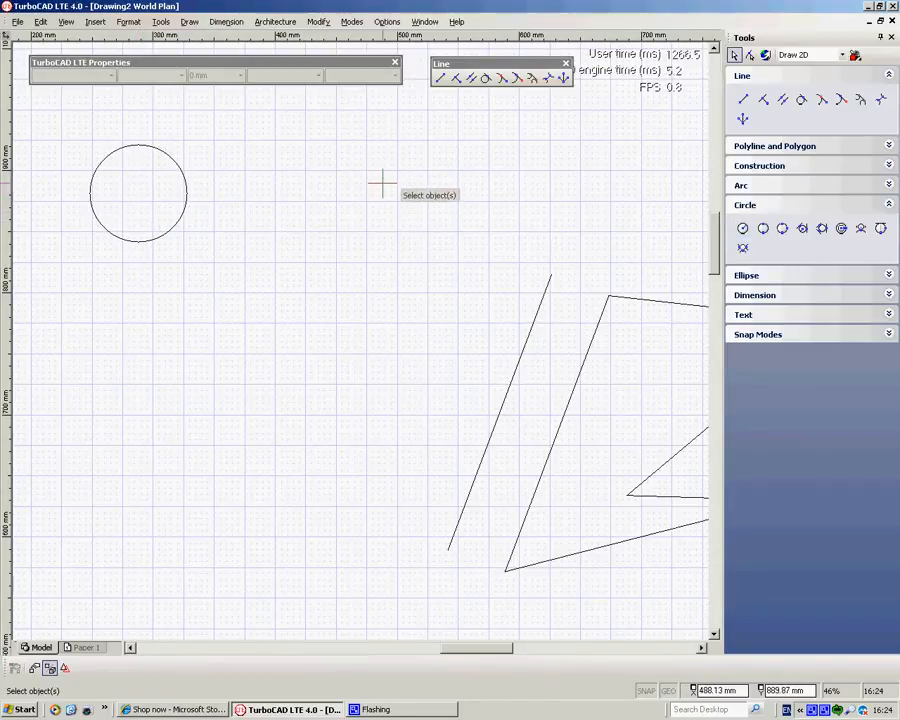
pyautogui.moveTo(388, 204)
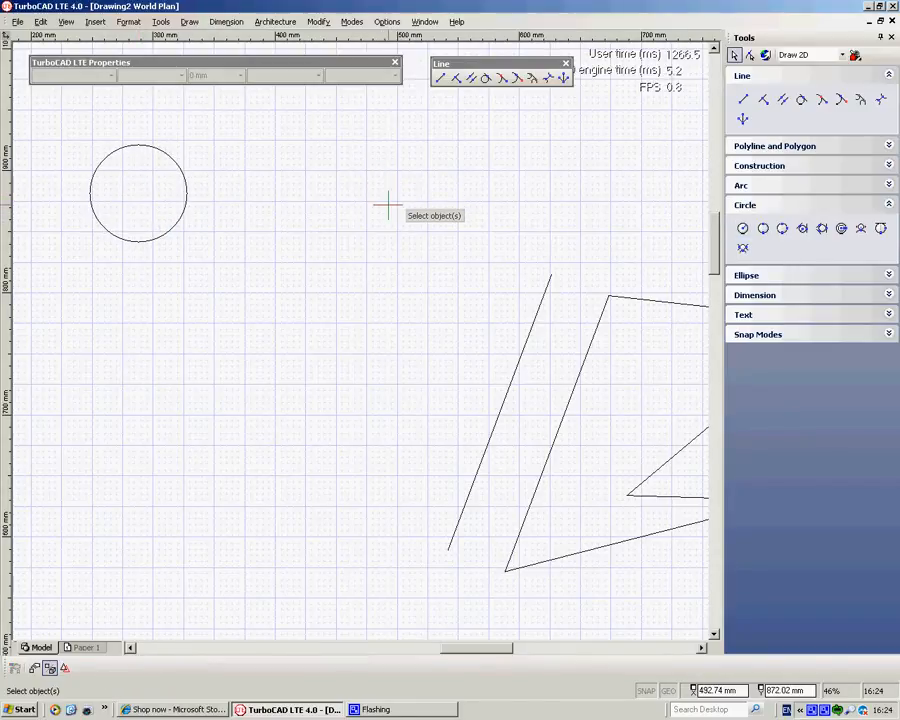
pyautogui.moveTo(308, 164)
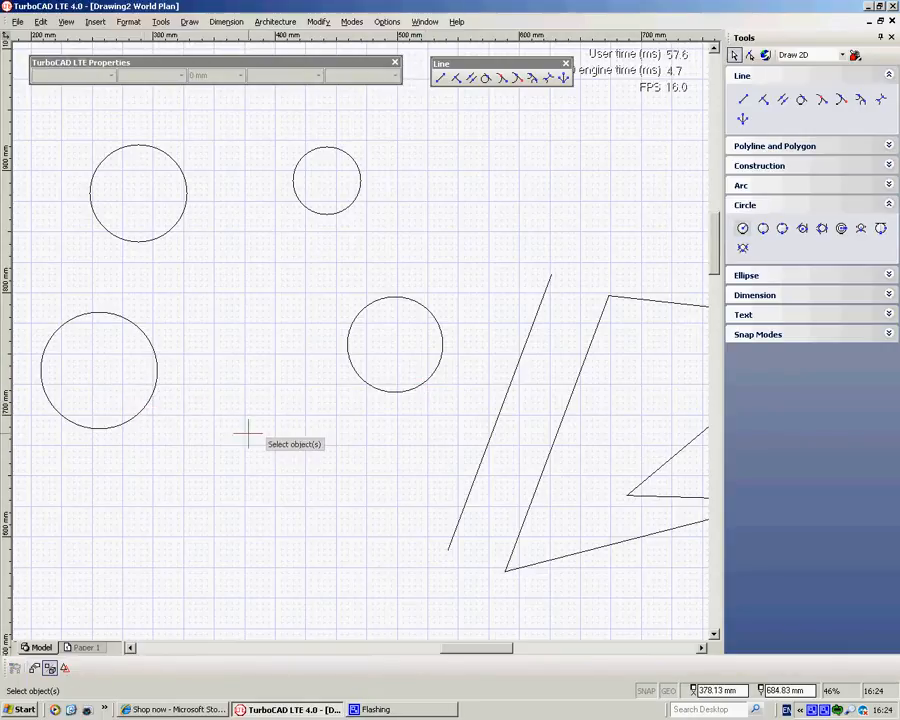
pyautogui.click(742, 228)
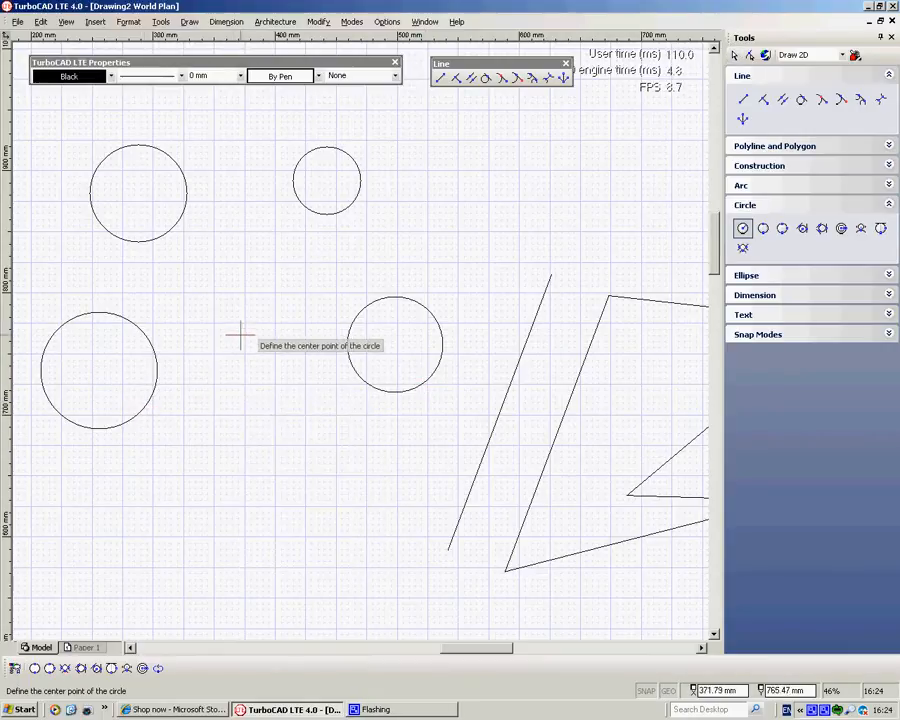
pyautogui.click(244, 330)
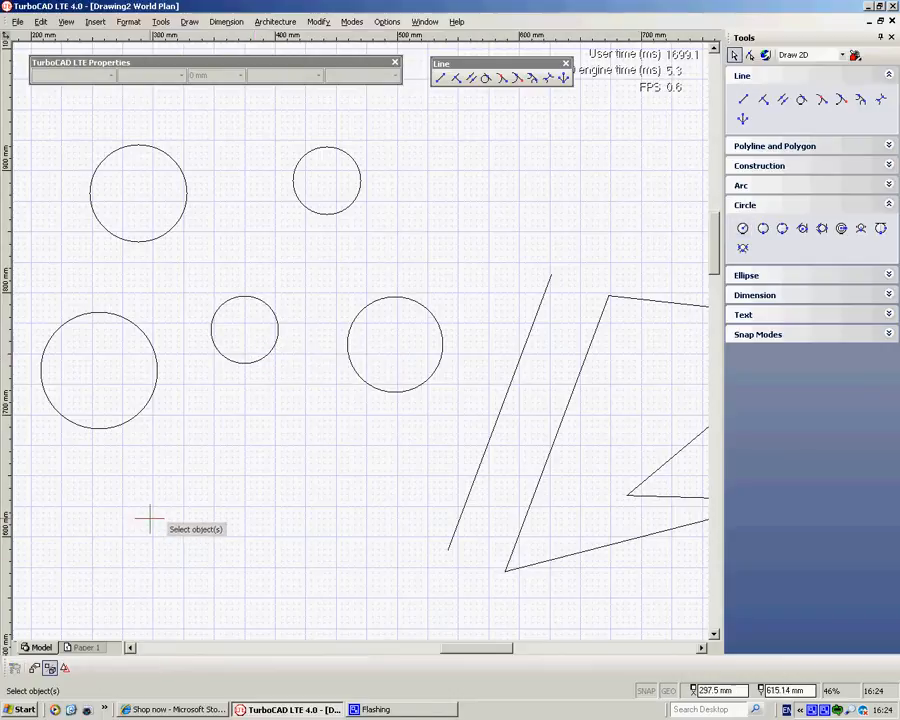
pyautogui.click(742, 228)
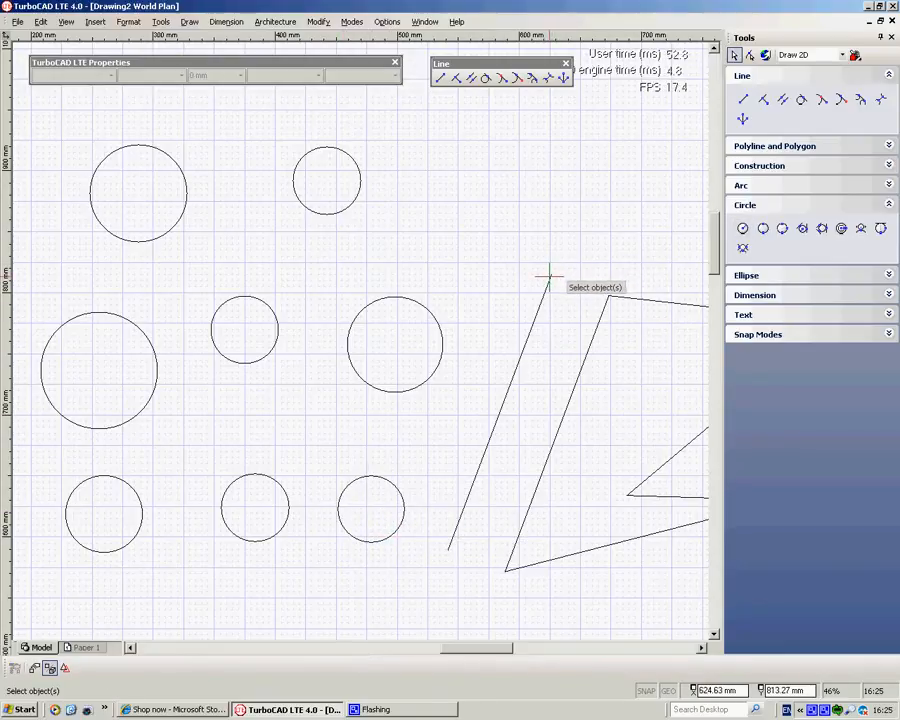
pyautogui.click(742, 228)
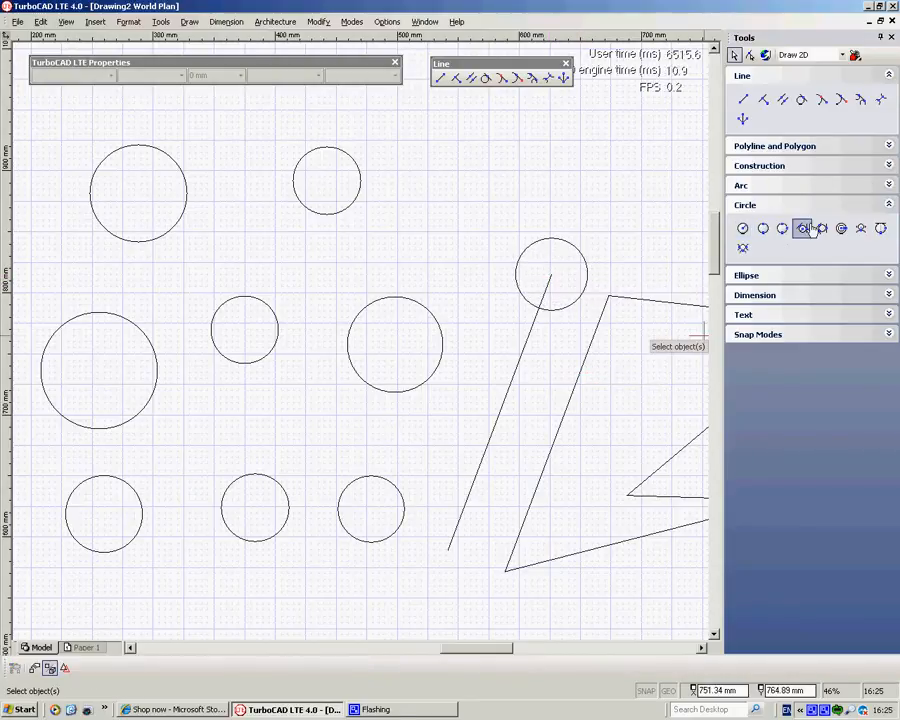
pyautogui.click(888, 204)
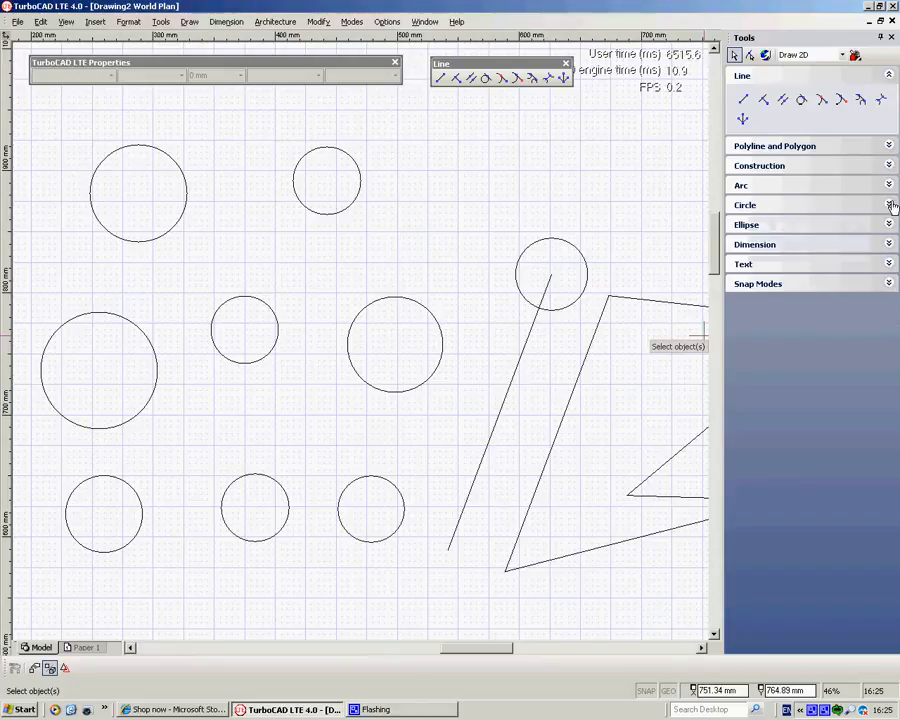
pyautogui.moveTo(802, 100)
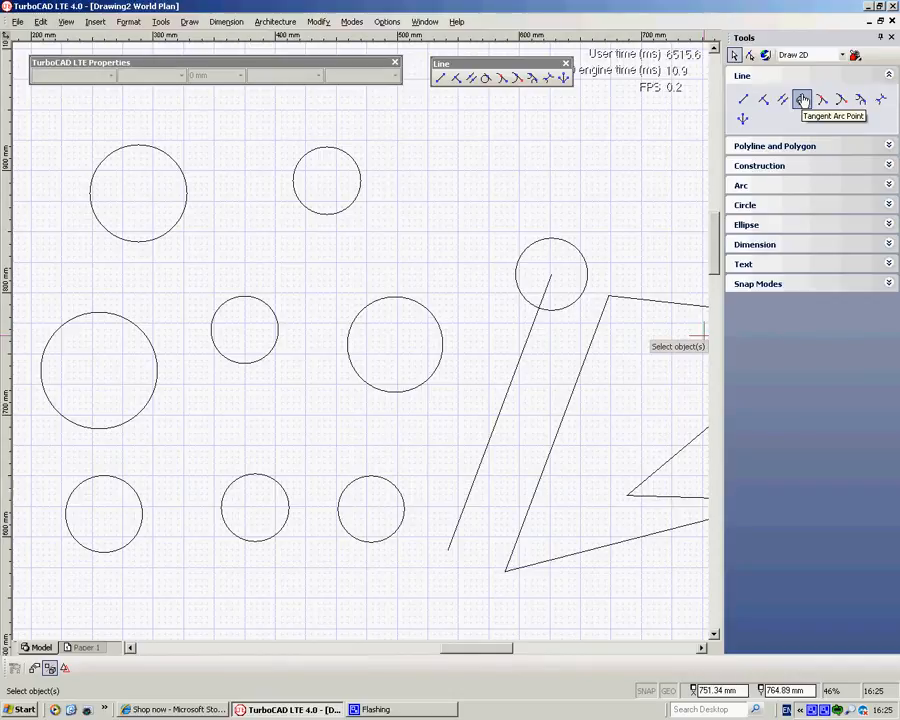
# Step: Draw a tangent to the top-left circle, two tangents from a point, and tangents linking two middle circles
pyautogui.click(800, 100)
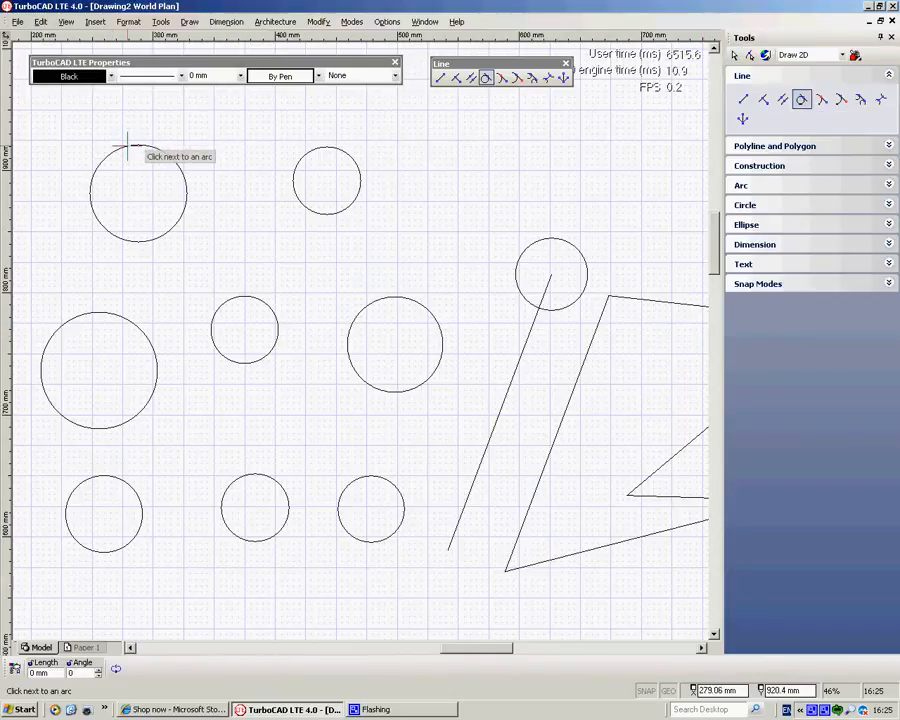
pyautogui.click(130, 148)
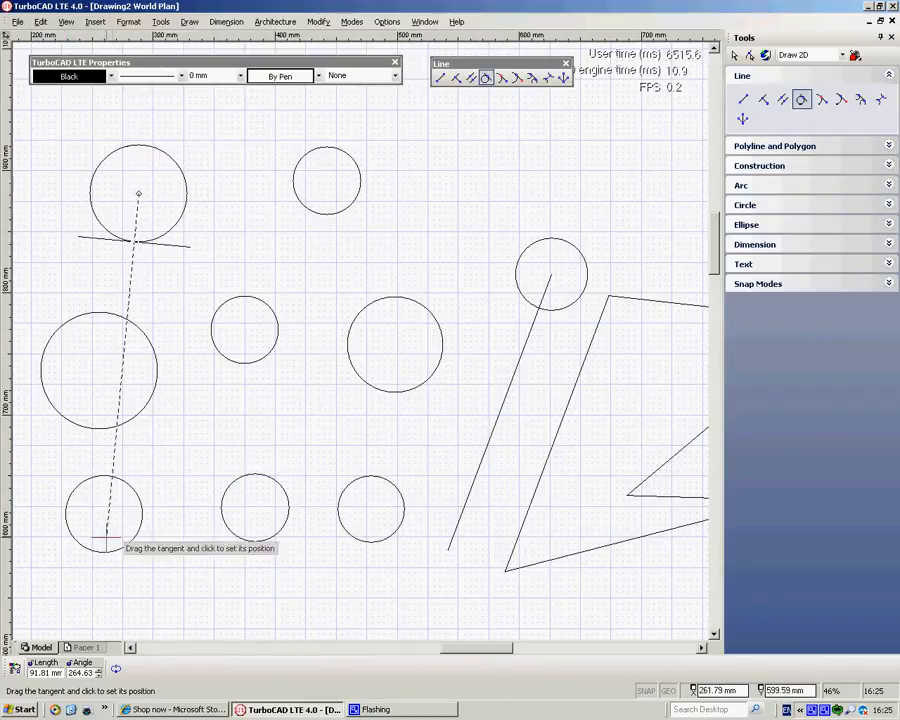
pyautogui.moveTo(176, 196)
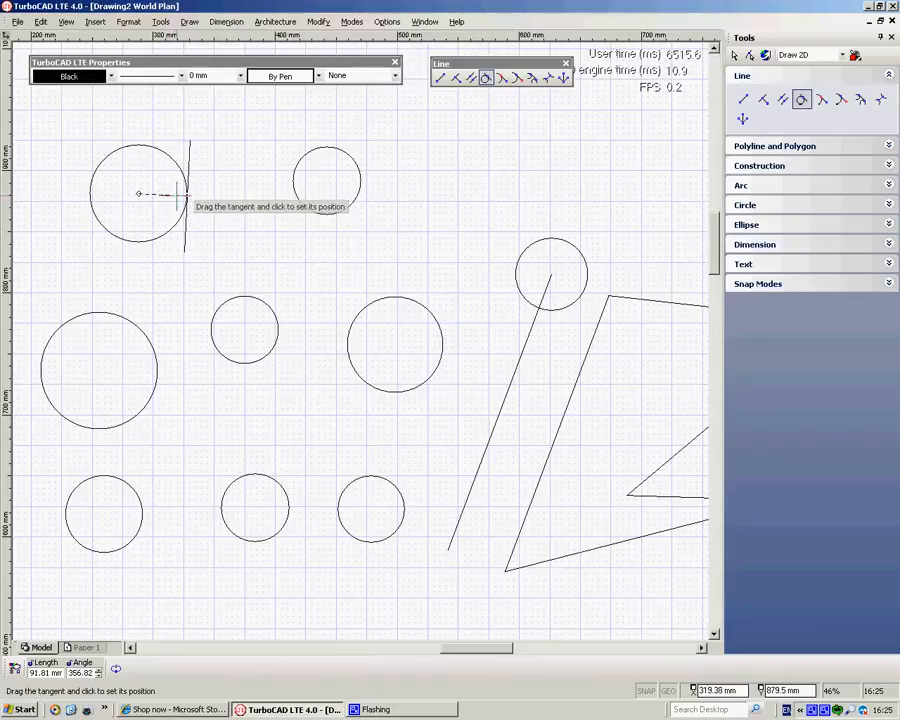
pyautogui.moveTo(90, 180)
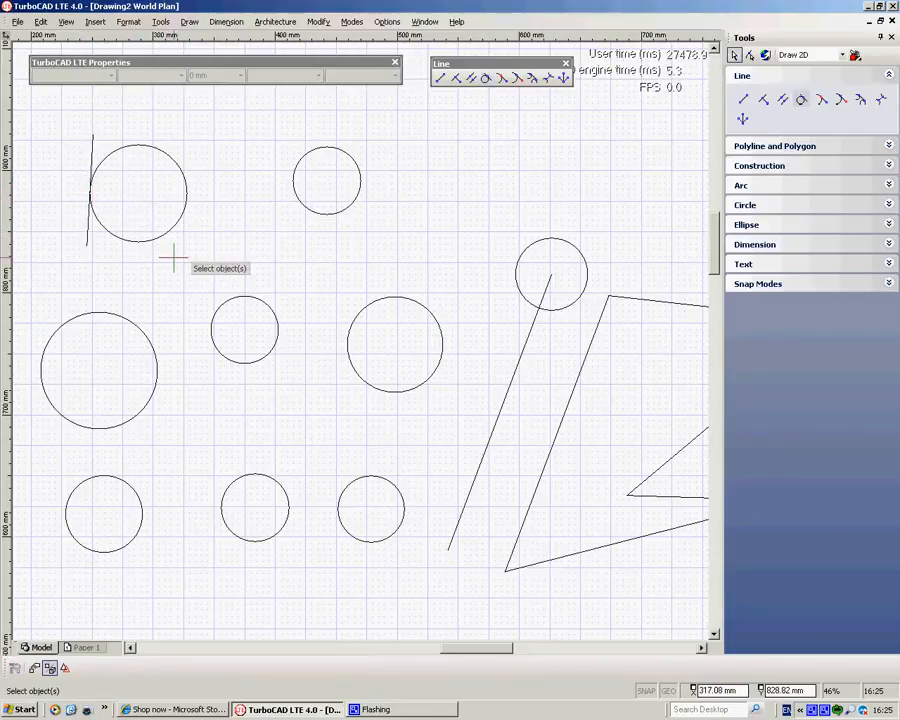
pyautogui.moveTo(650, 110)
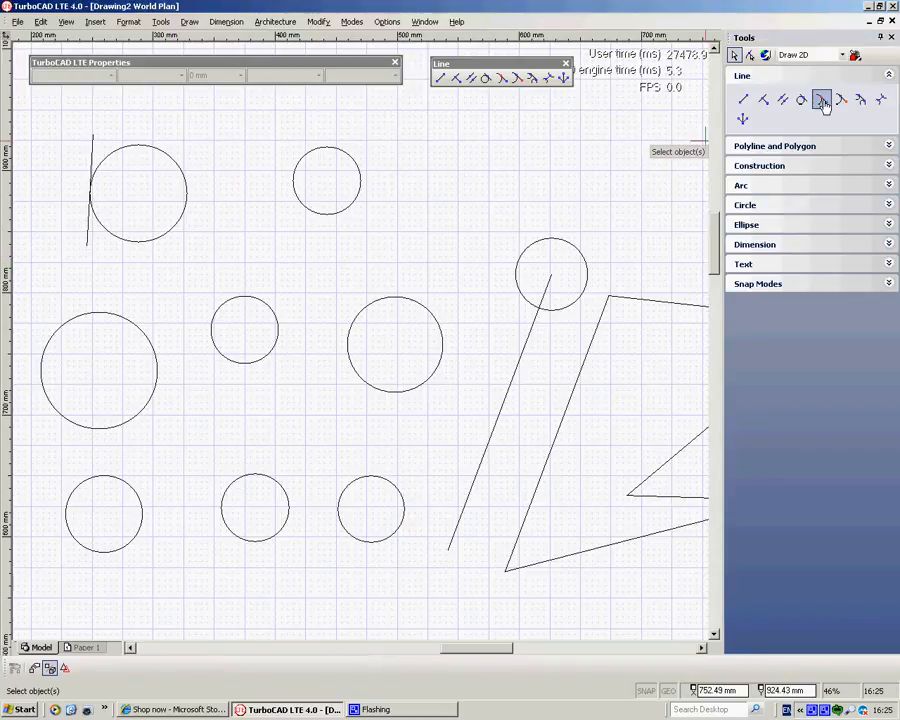
pyautogui.moveTo(820, 100)
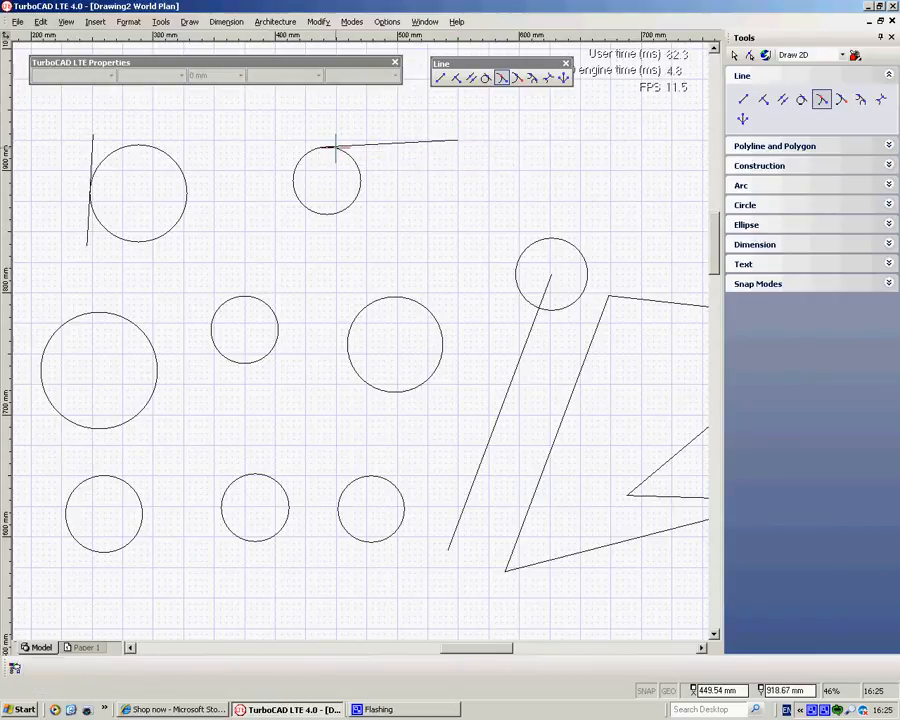
pyautogui.click(840, 100)
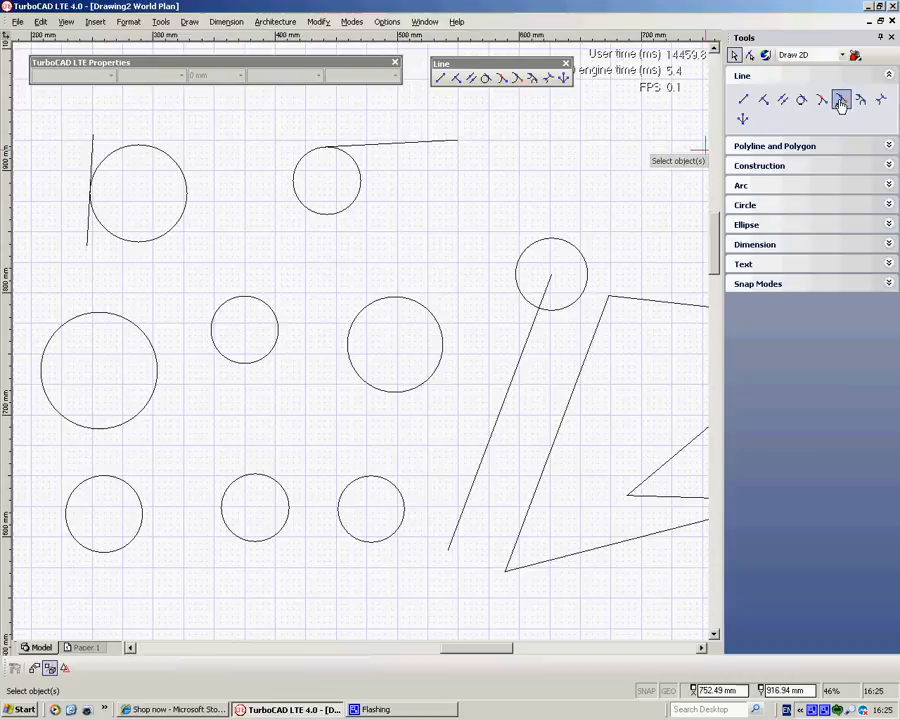
pyautogui.click(840, 100)
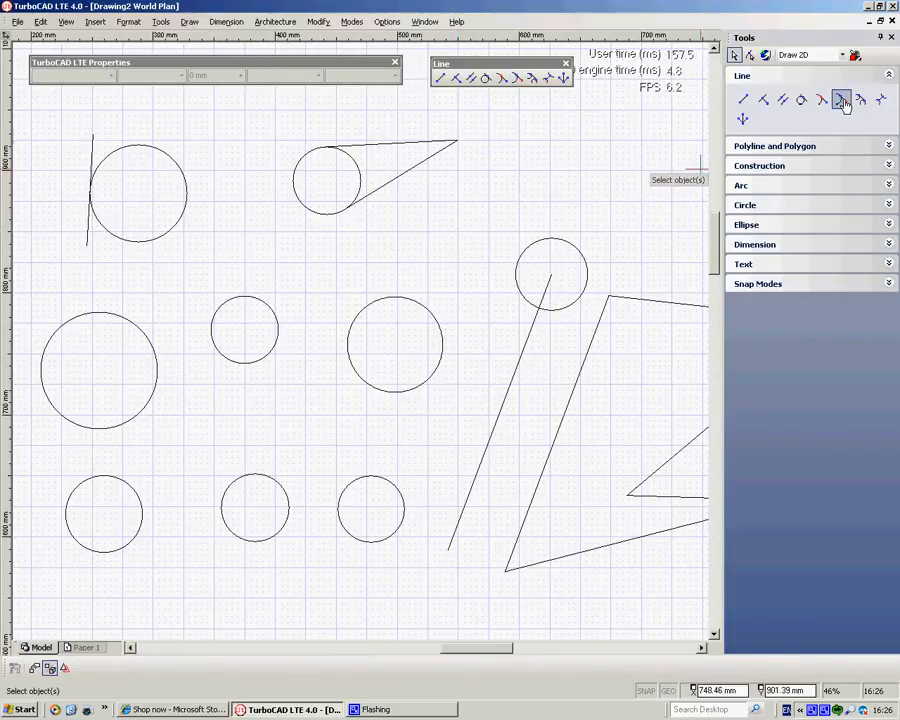
pyautogui.moveTo(860, 100)
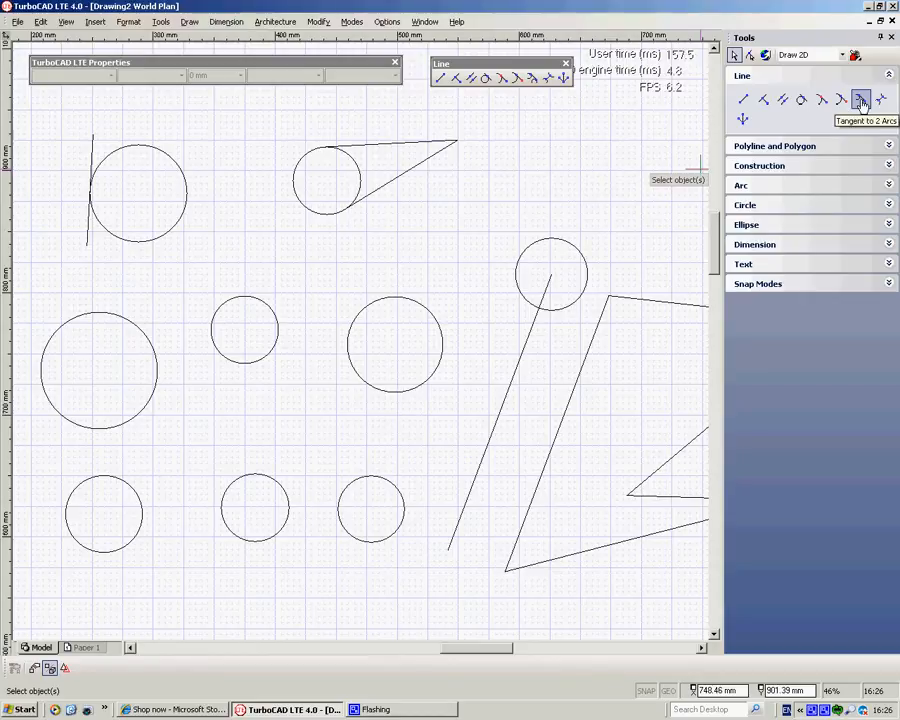
pyautogui.moveTo(860, 100)
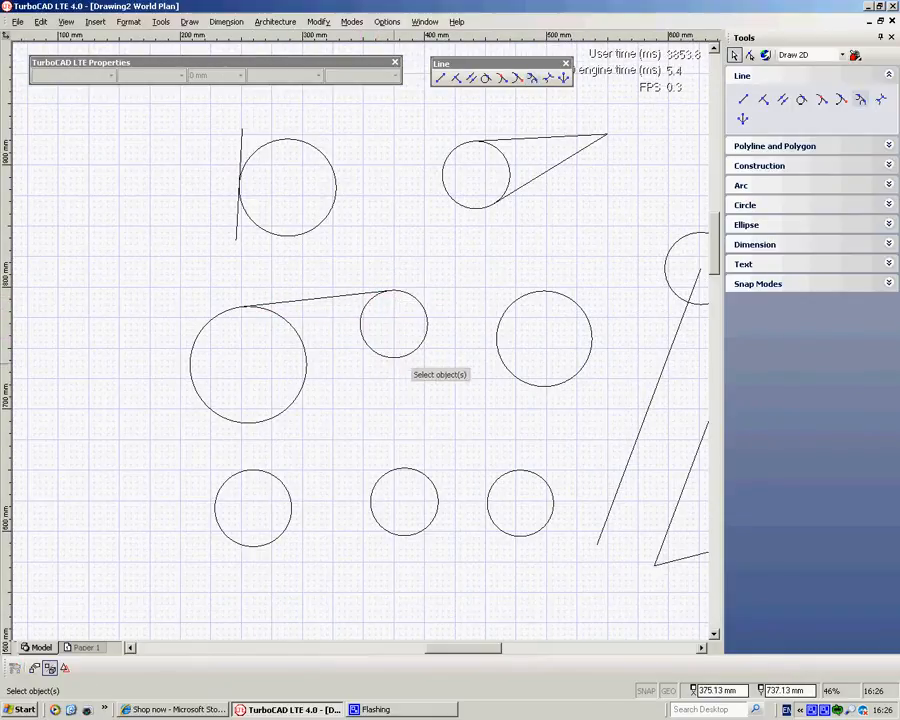
pyautogui.moveTo(396, 356)
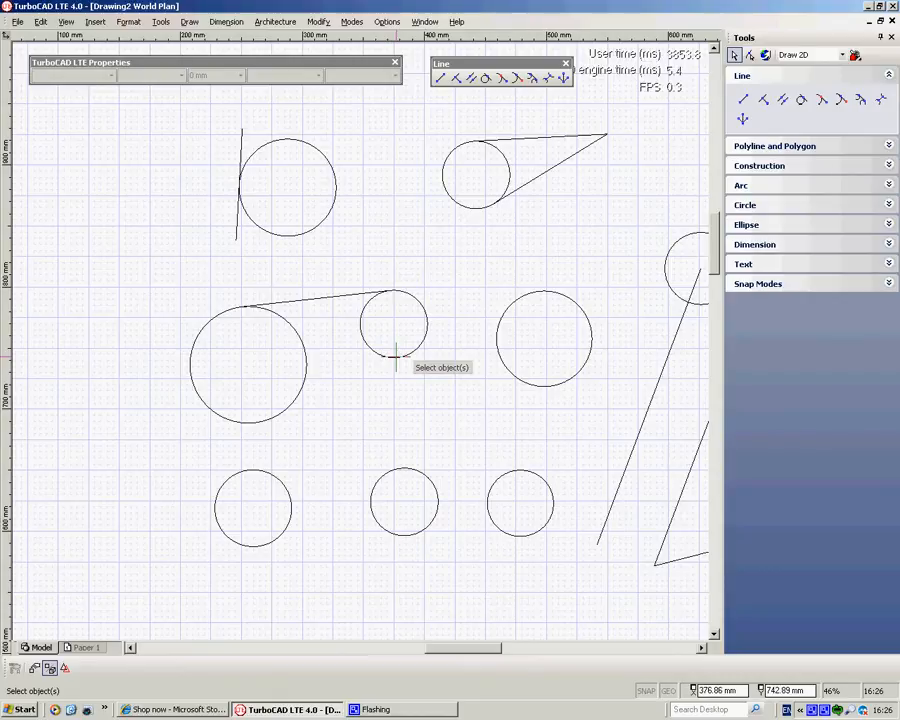
pyautogui.click(860, 100)
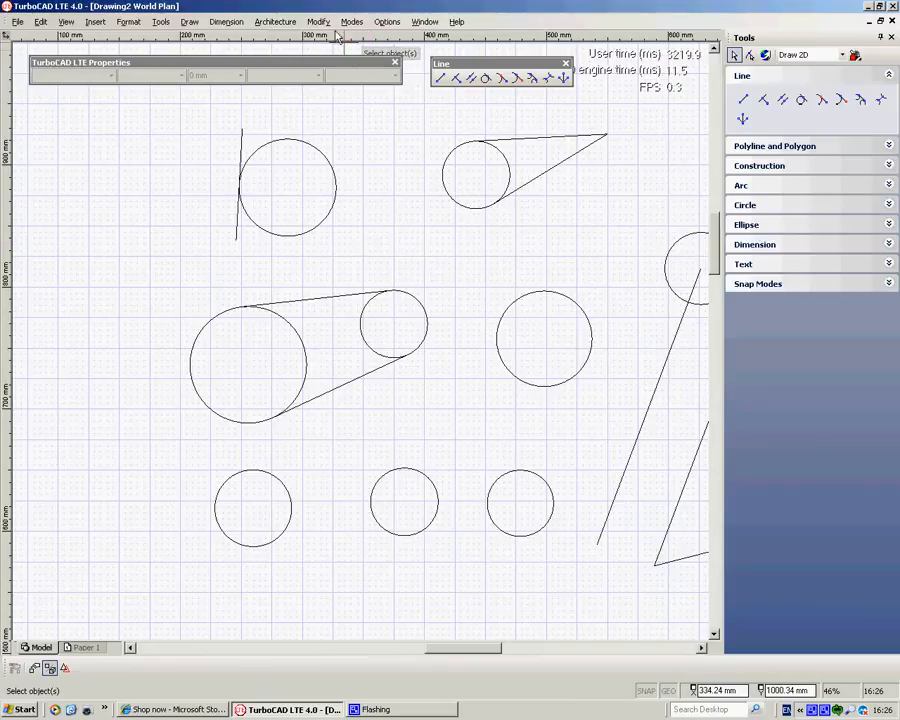
# Step: Split the middle circles at the tangent points and remove their inner arcs
pyautogui.click(318, 20)
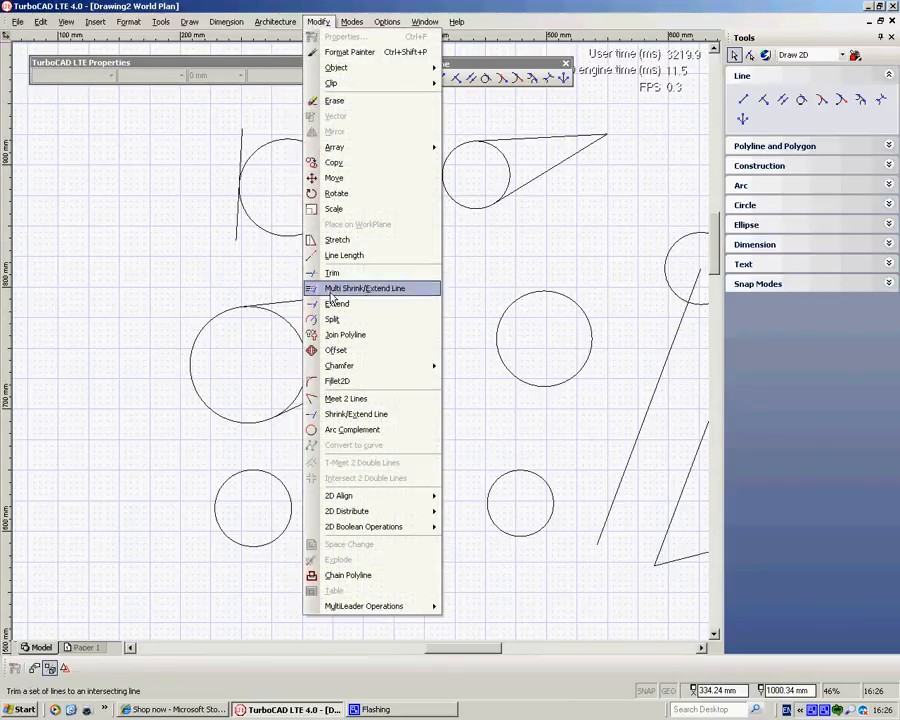
pyautogui.click(332, 320)
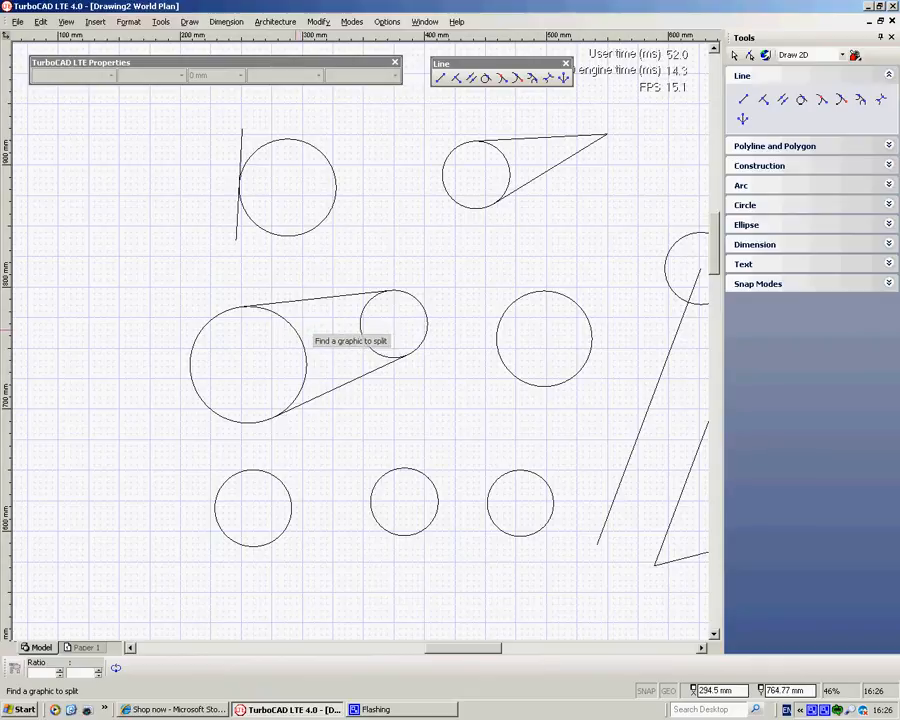
pyautogui.click(250, 362)
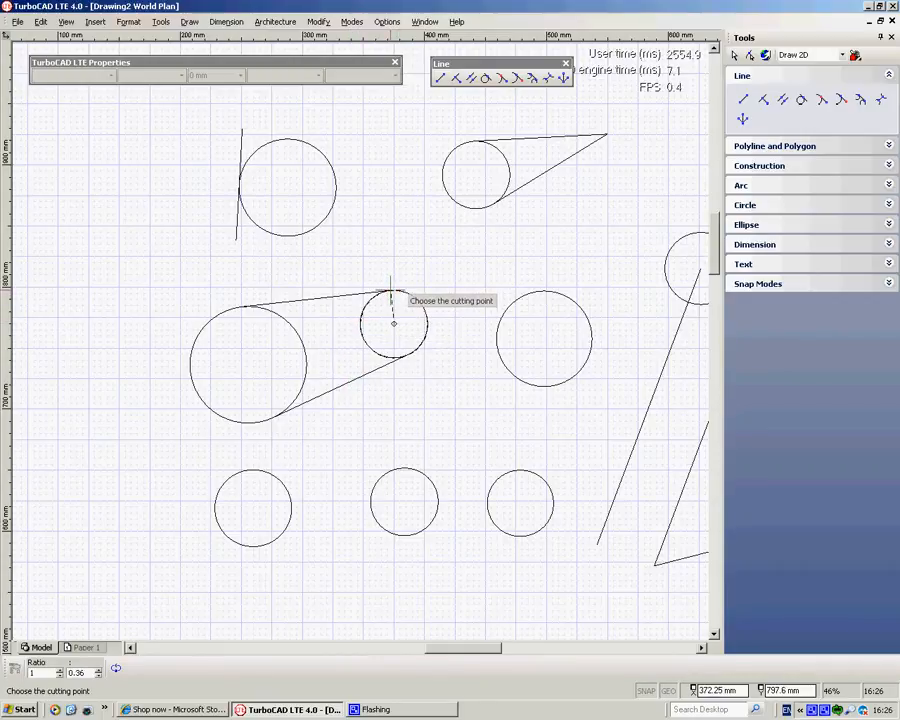
pyautogui.click(390, 296)
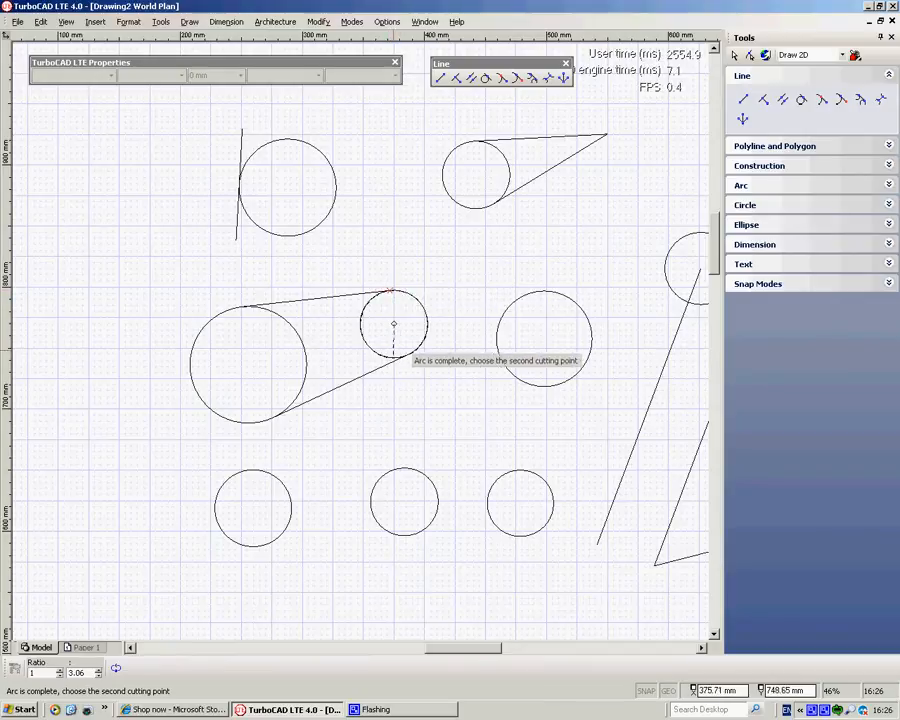
pyautogui.moveTo(410, 350)
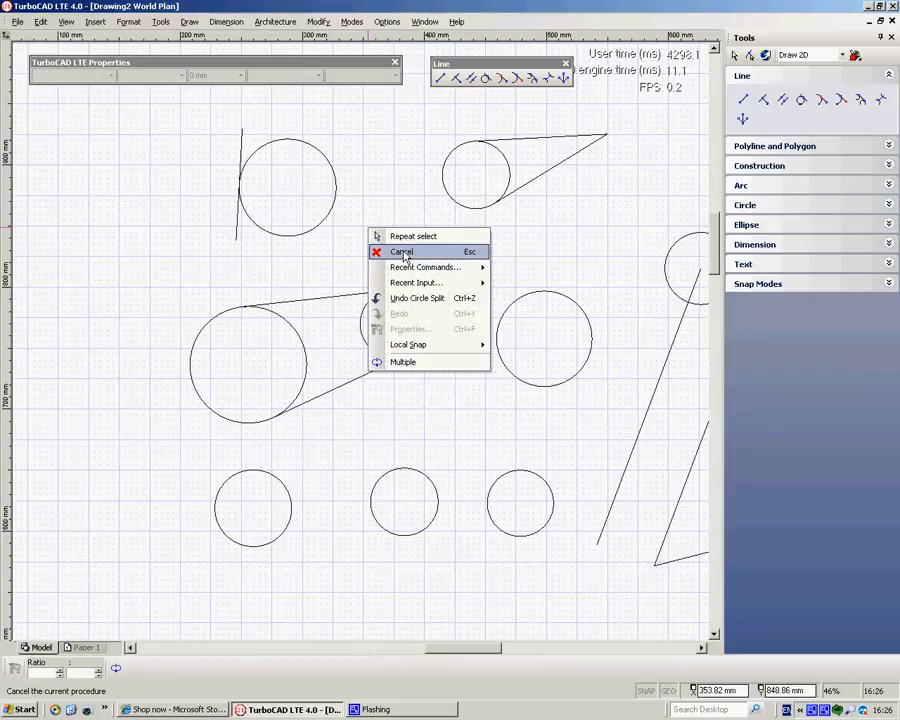
pyautogui.click(400, 252)
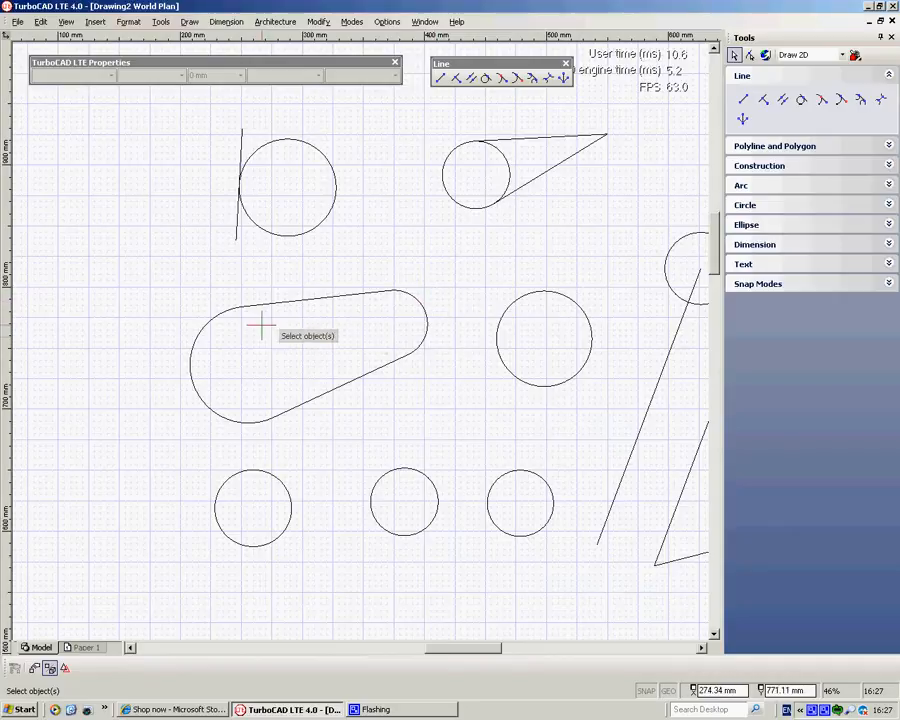
pyautogui.moveTo(336, 358)
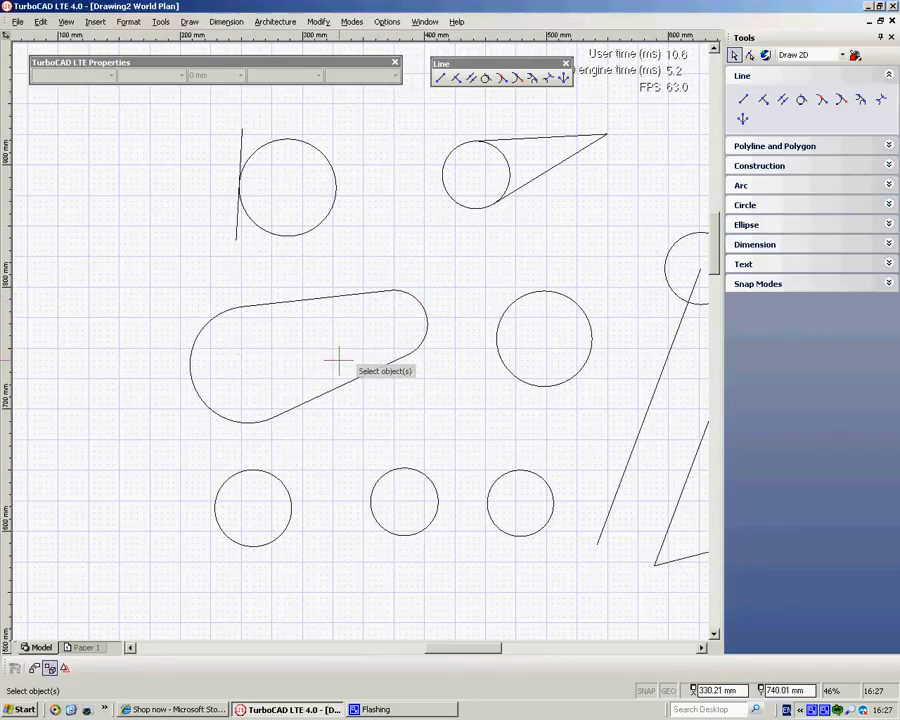
pyautogui.moveTo(888, 220)
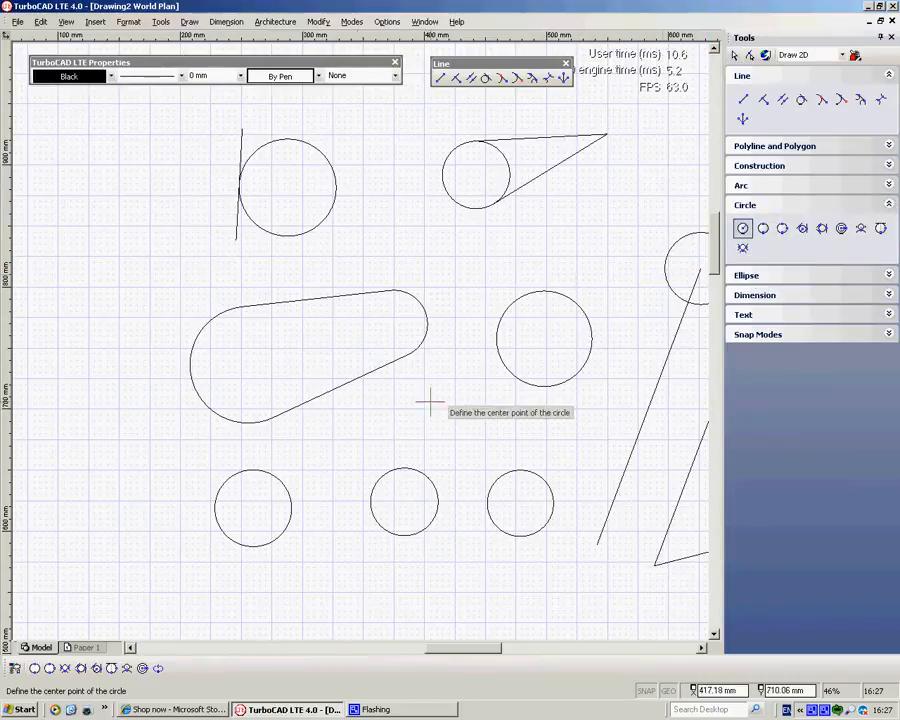
pyautogui.moveTo(184, 384)
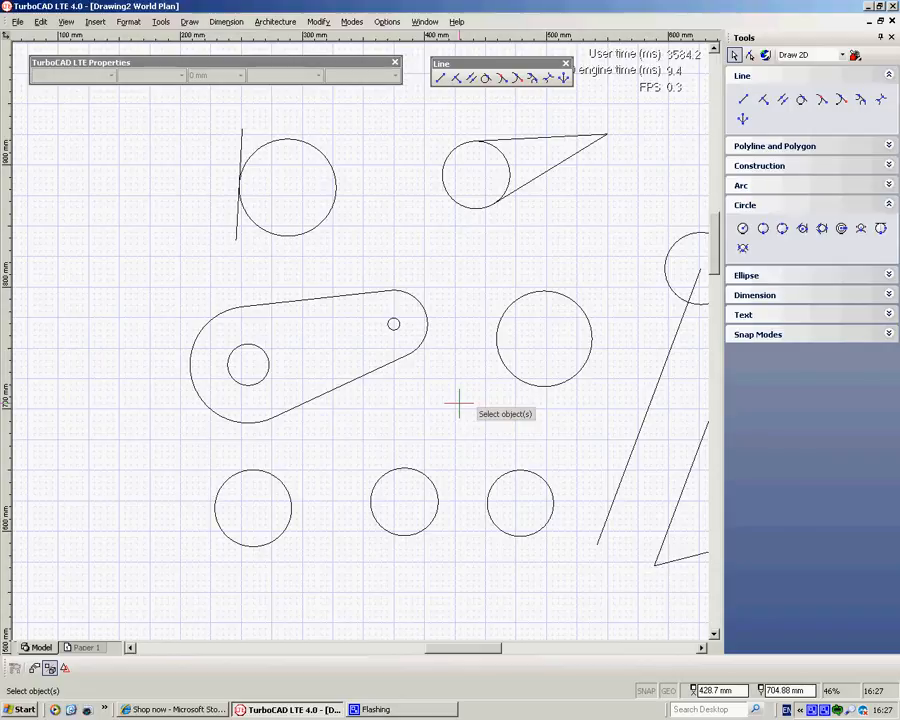
pyautogui.moveTo(332, 428)
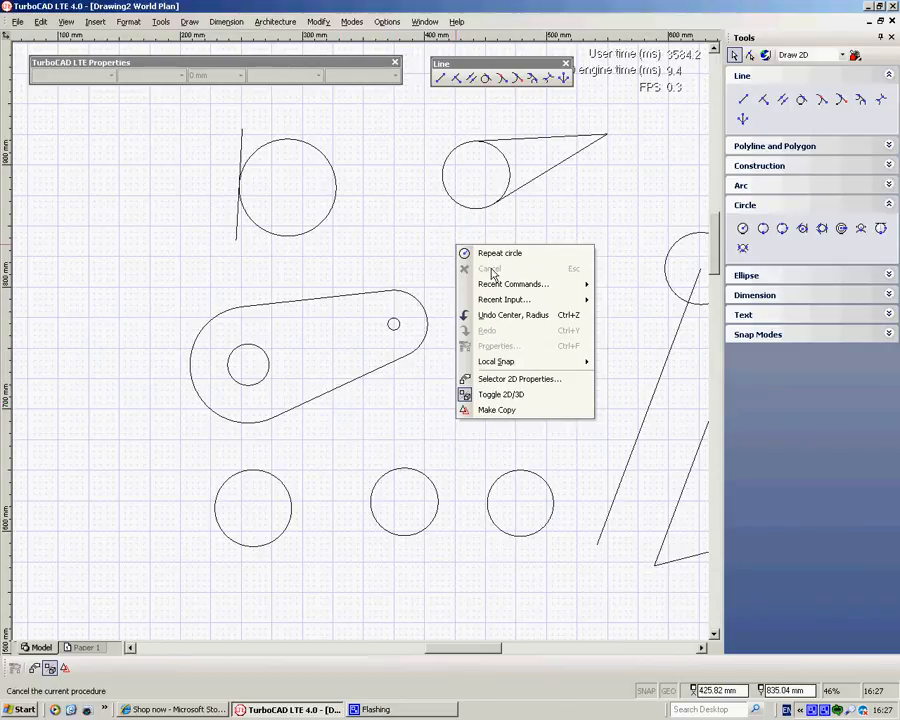
# Step: Finish the two holes inside the cam outline and stop drawing circles
pyautogui.click(488, 268)
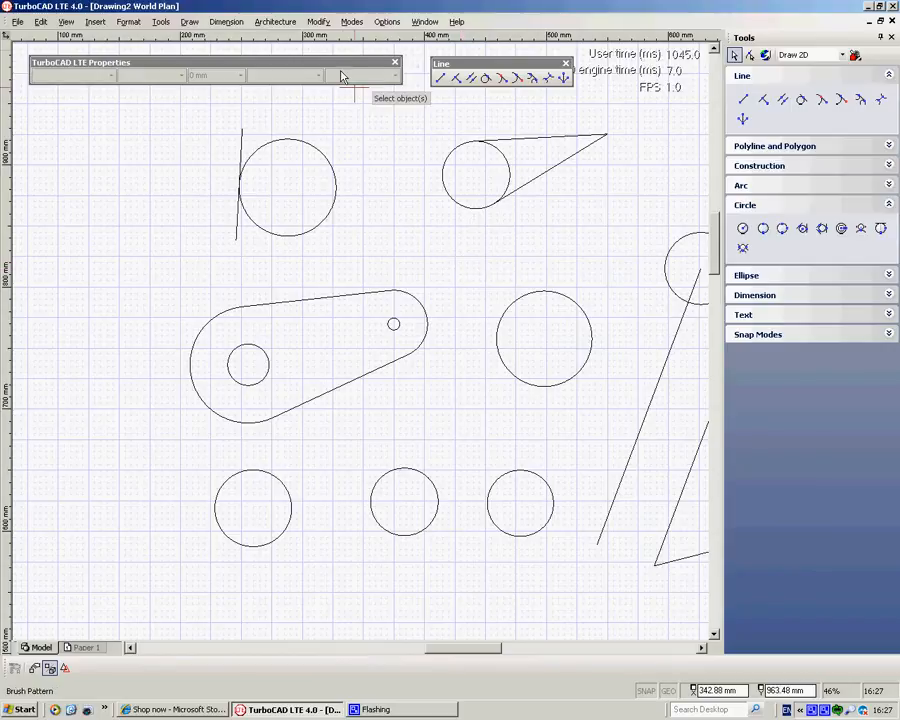
# Step: Join the cam outline's arcs and tangent lines into one polyline with Join Polyline
pyautogui.click(318, 20)
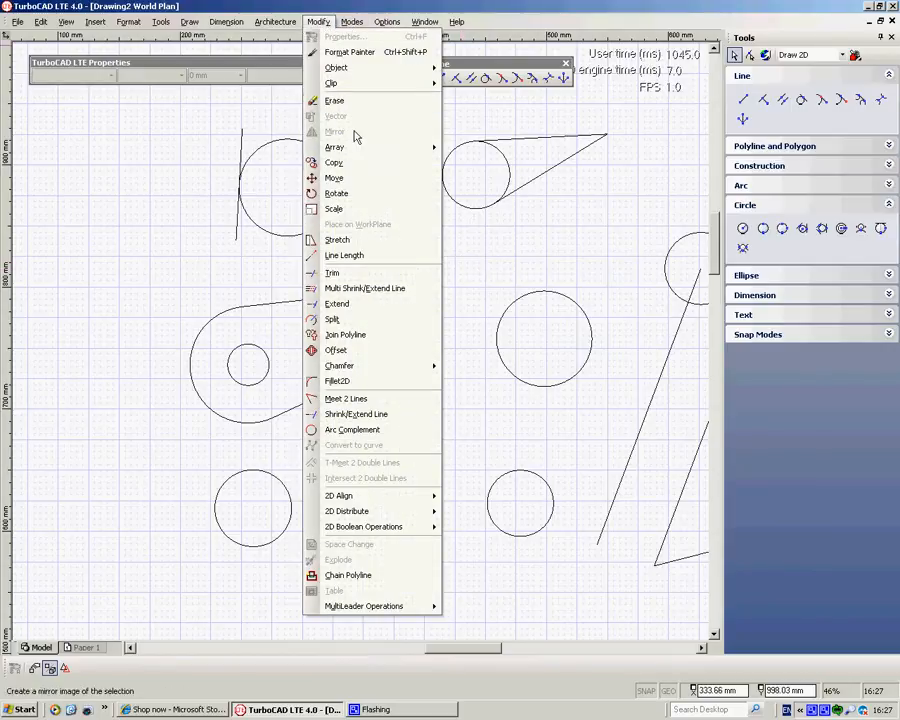
pyautogui.moveTo(344, 334)
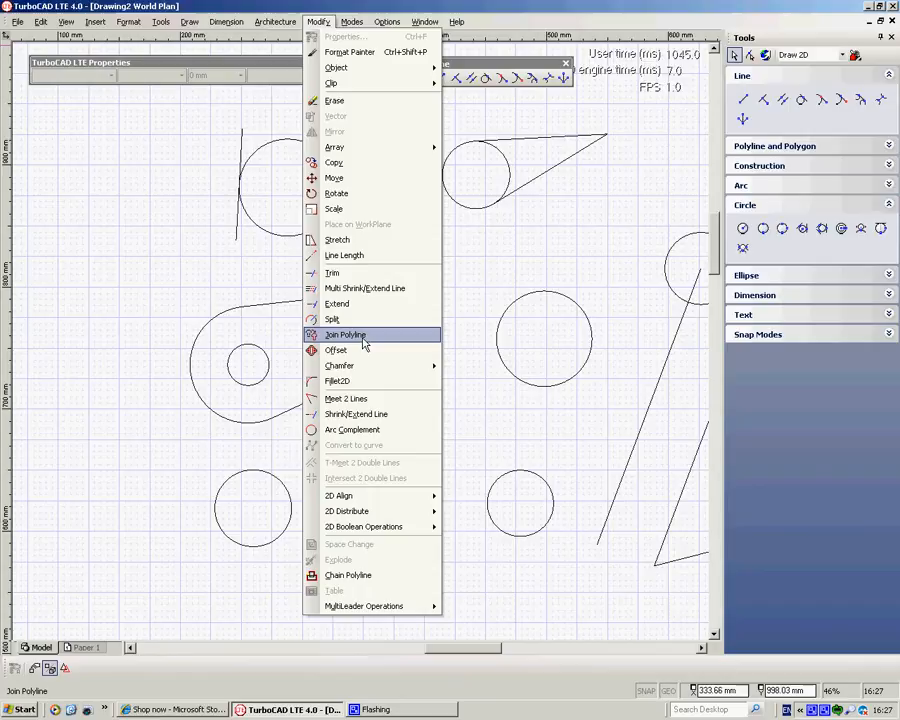
pyautogui.click(344, 334)
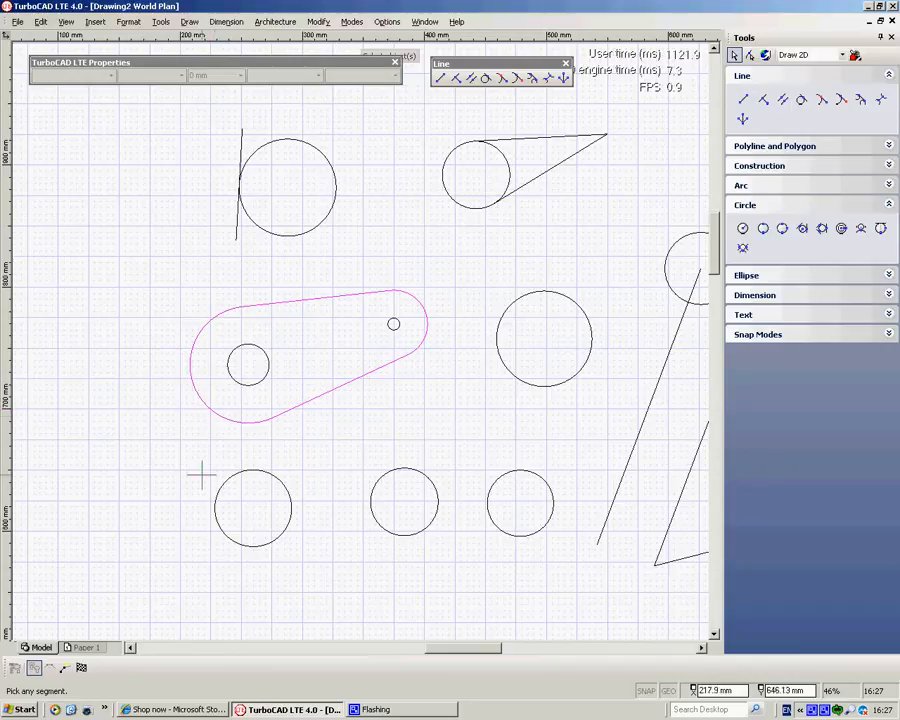
pyautogui.rightClick(200, 476)
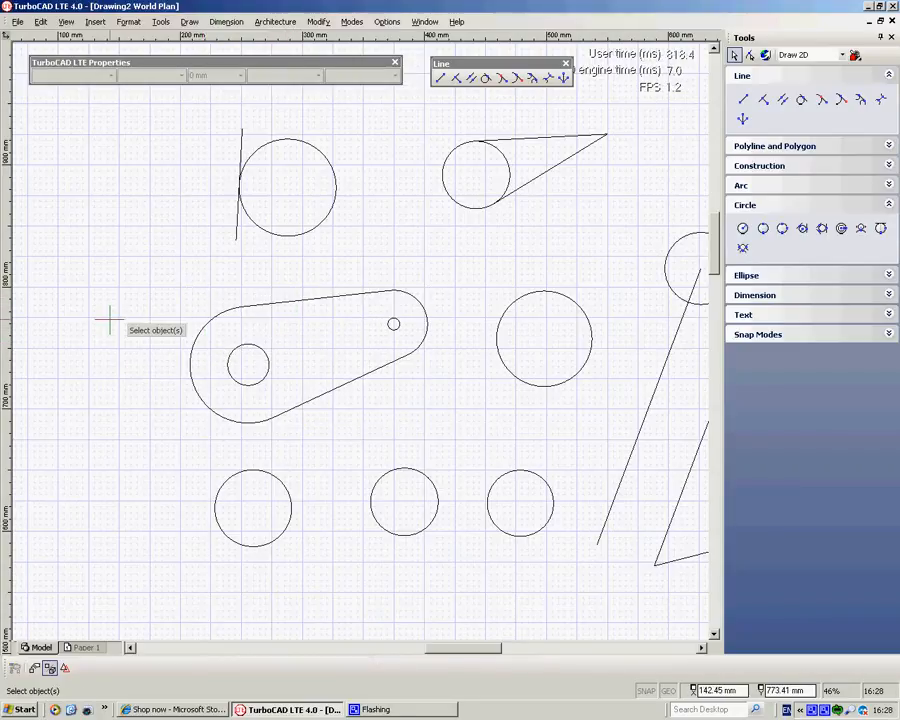
pyautogui.moveTo(416, 184)
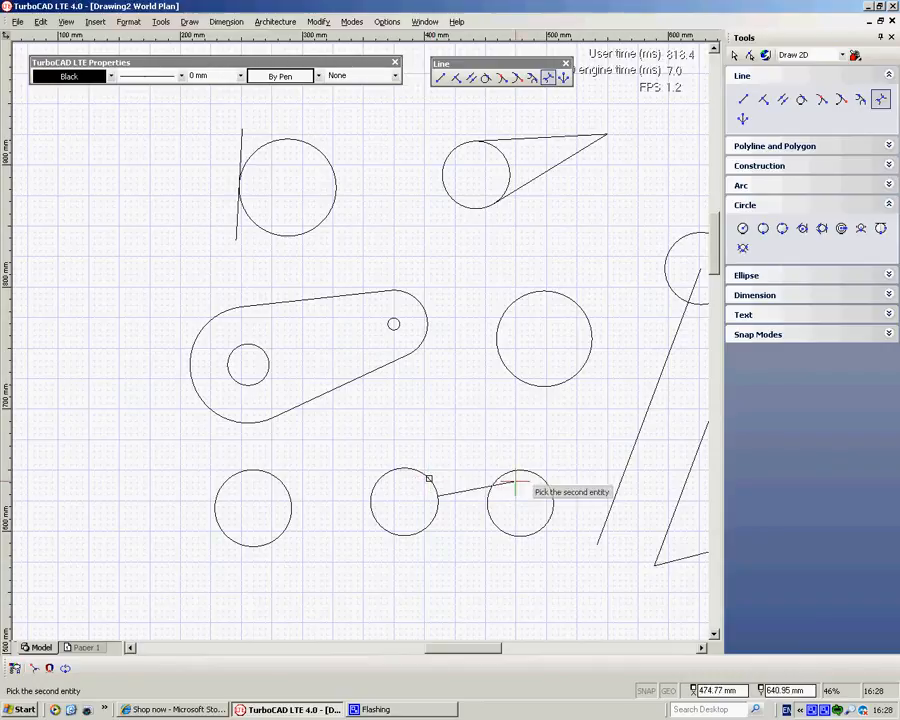
# Step: Connect the two lower-right circles with a line and add slanted segments at the top
pyautogui.click(516, 490)
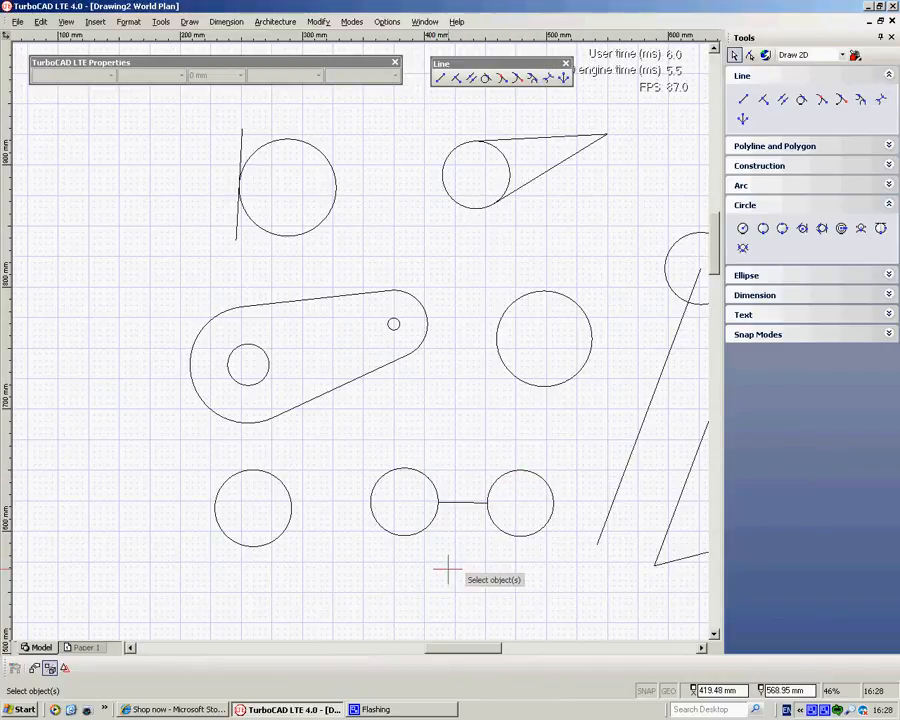
pyautogui.moveTo(564, 78)
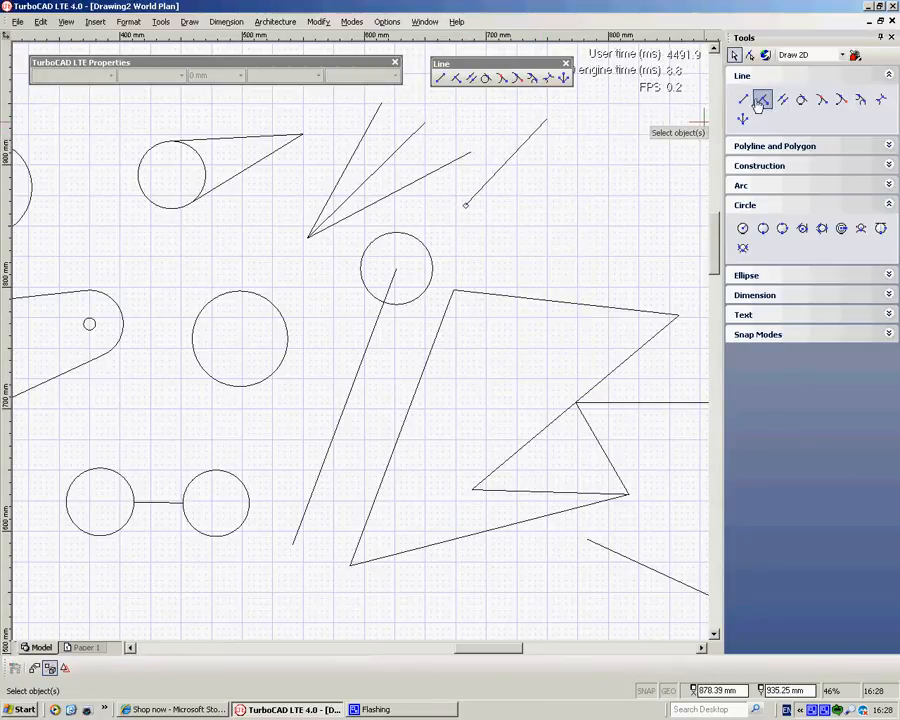
pyautogui.click(742, 100)
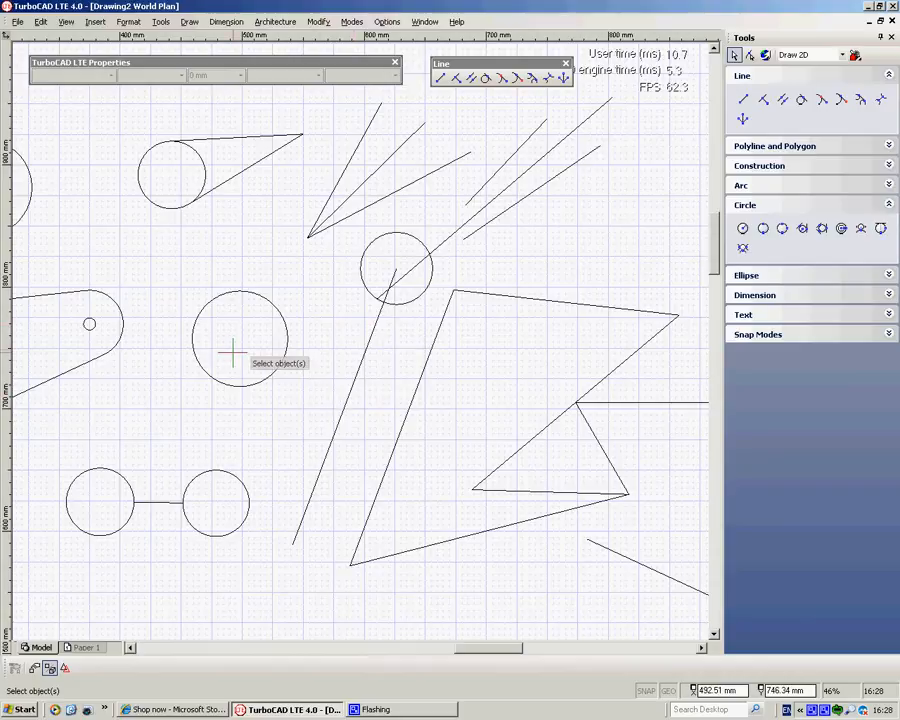
pyautogui.moveTo(238, 340)
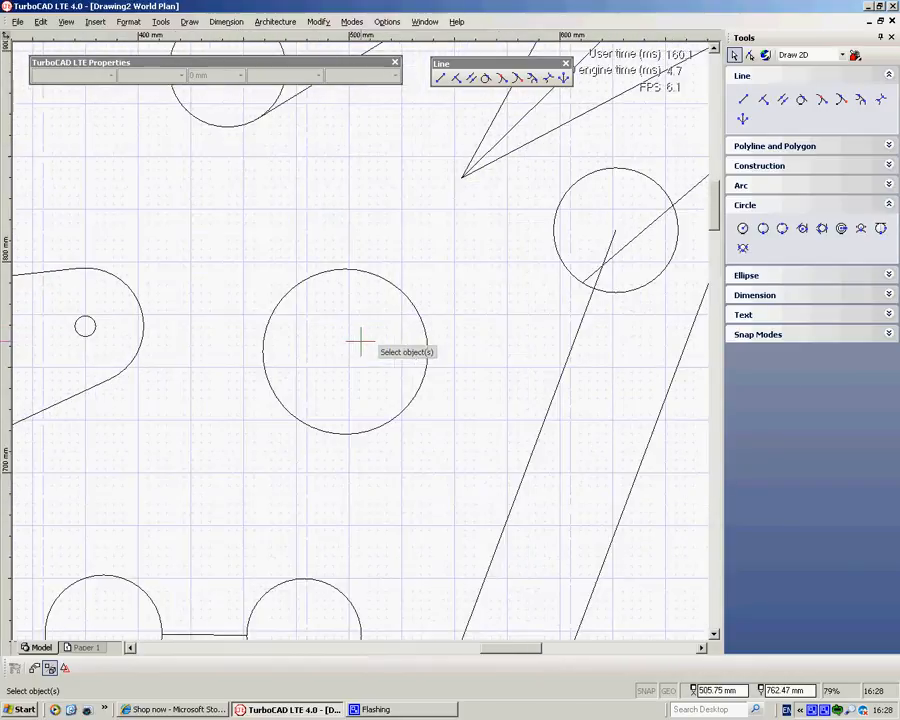
# Step: Draw vertical and horizontal radii from the circle's centre and bisect the angle between them
pyautogui.scroll(3)
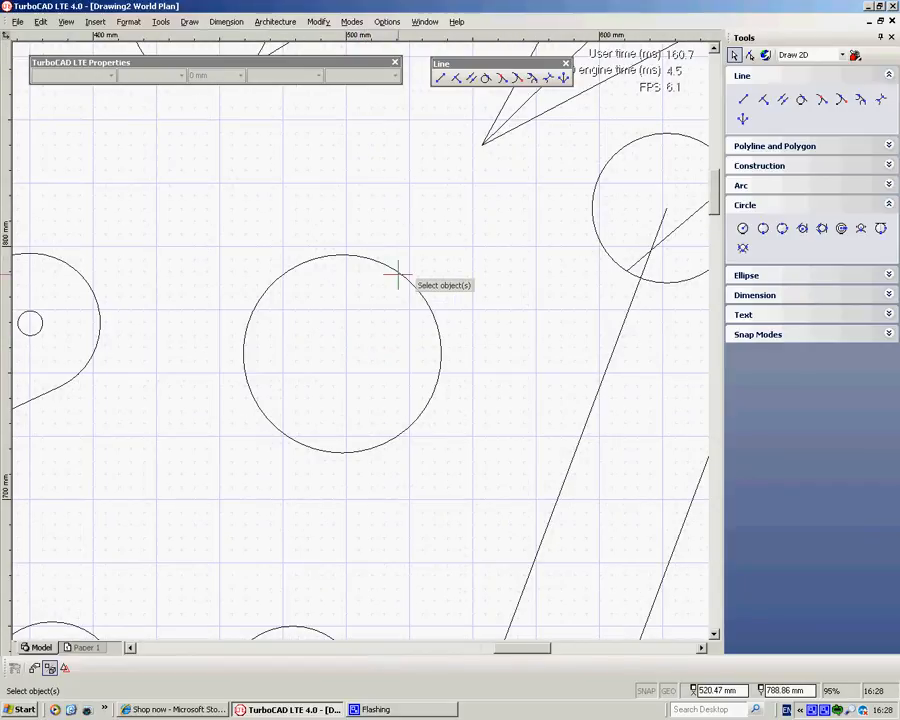
pyautogui.moveTo(284, 236)
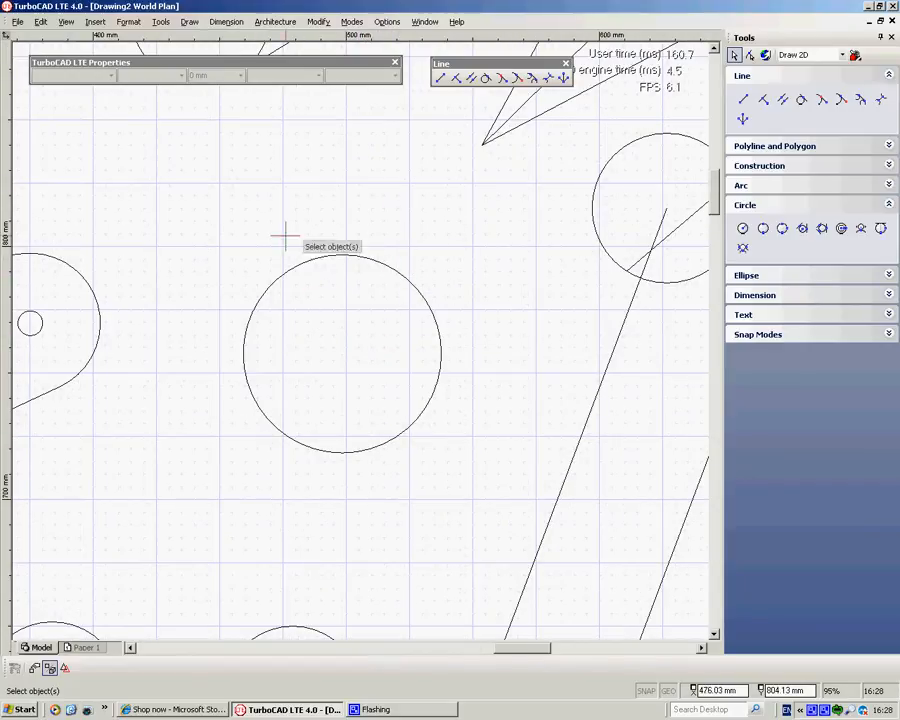
pyautogui.moveTo(318, 296)
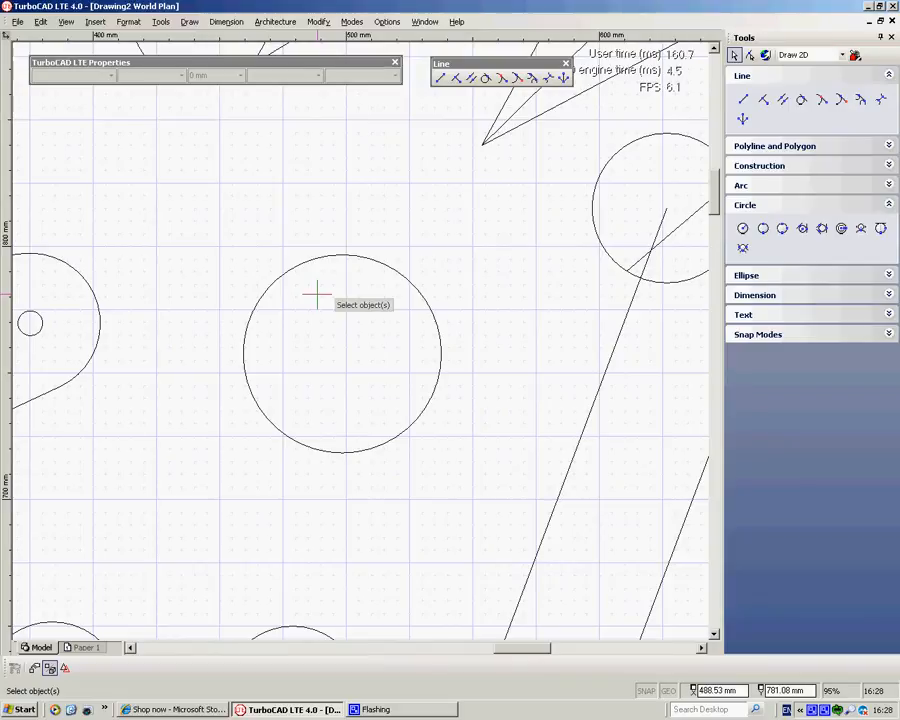
pyautogui.click(742, 98)
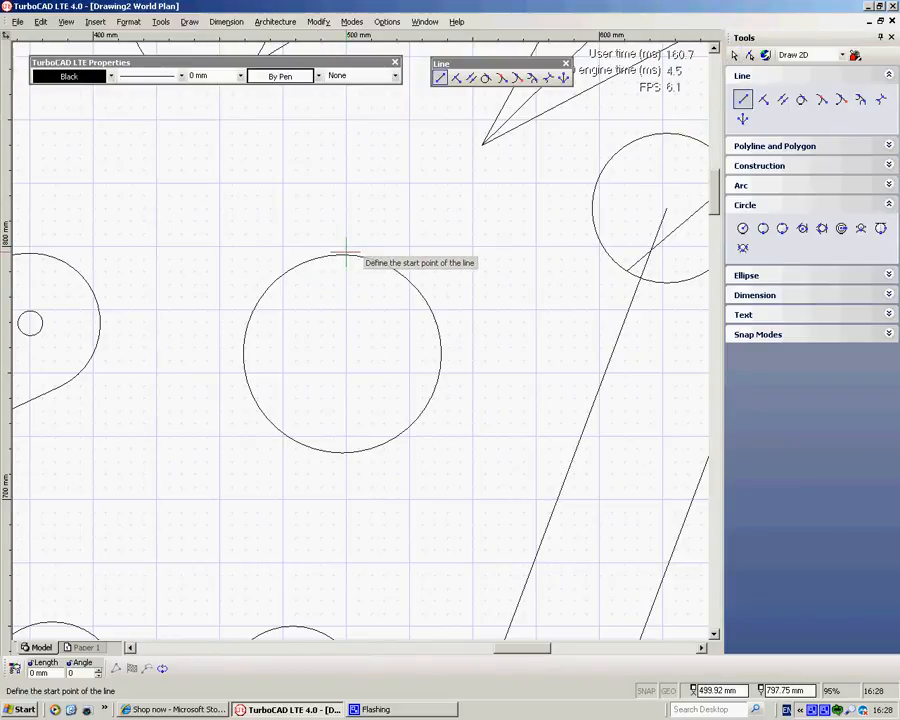
pyautogui.click(344, 252)
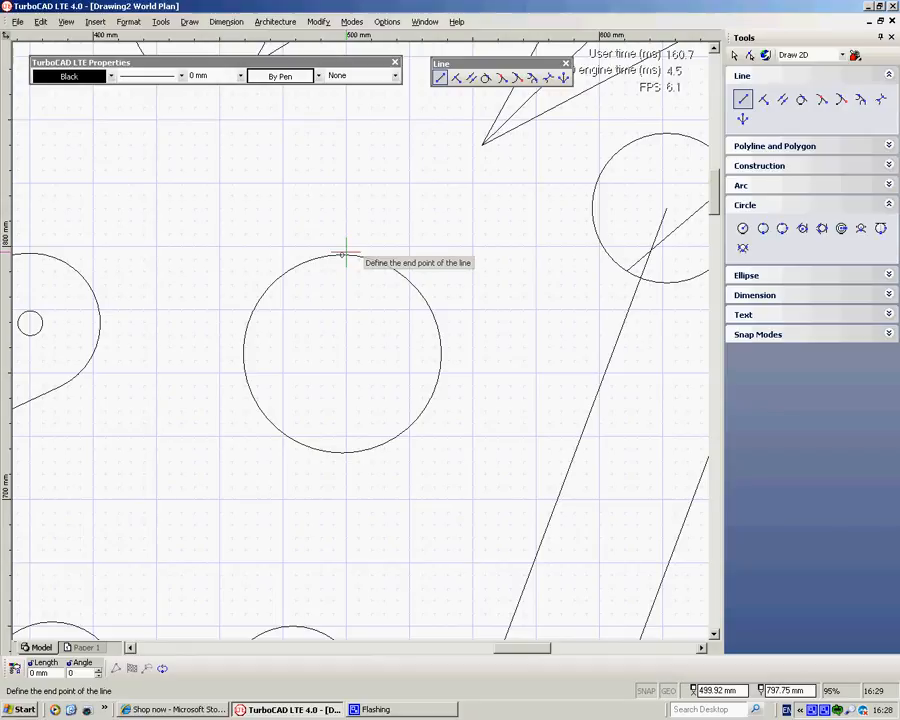
pyautogui.moveTo(440, 352)
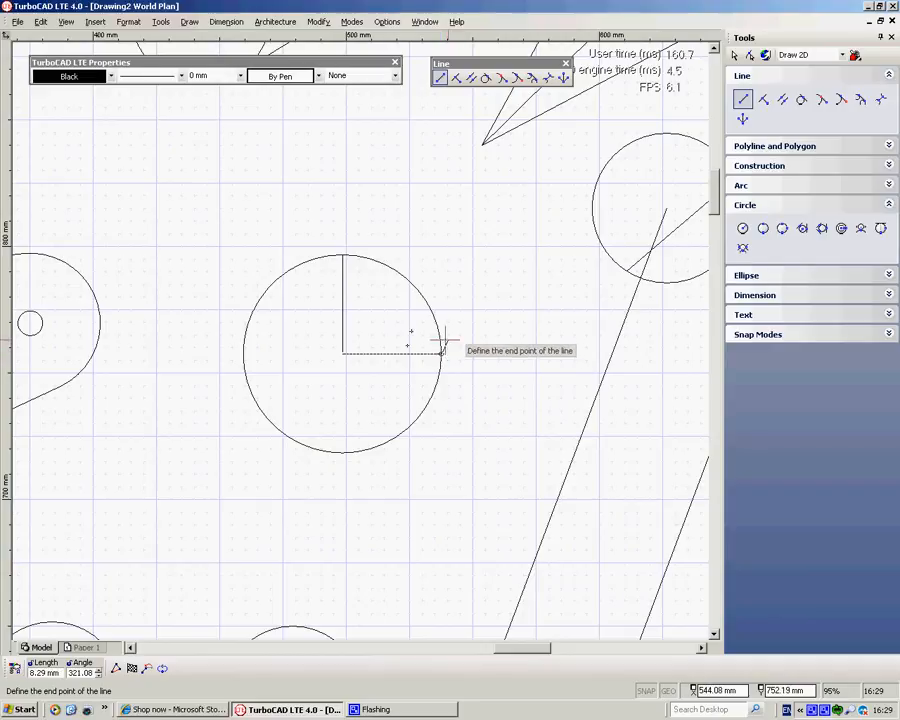
pyautogui.rightClick(440, 356)
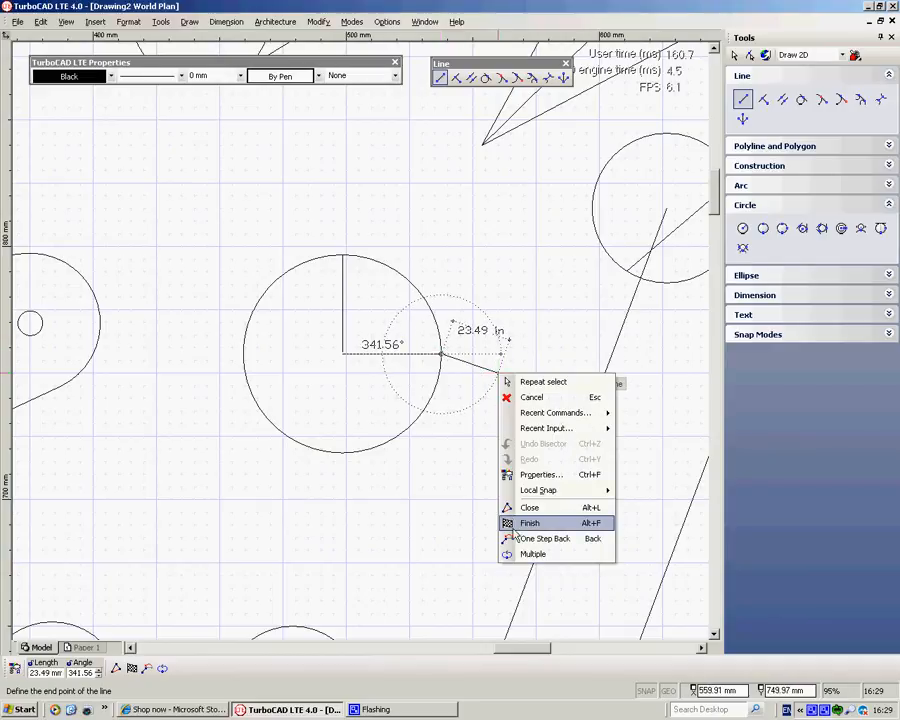
pyautogui.click(530, 524)
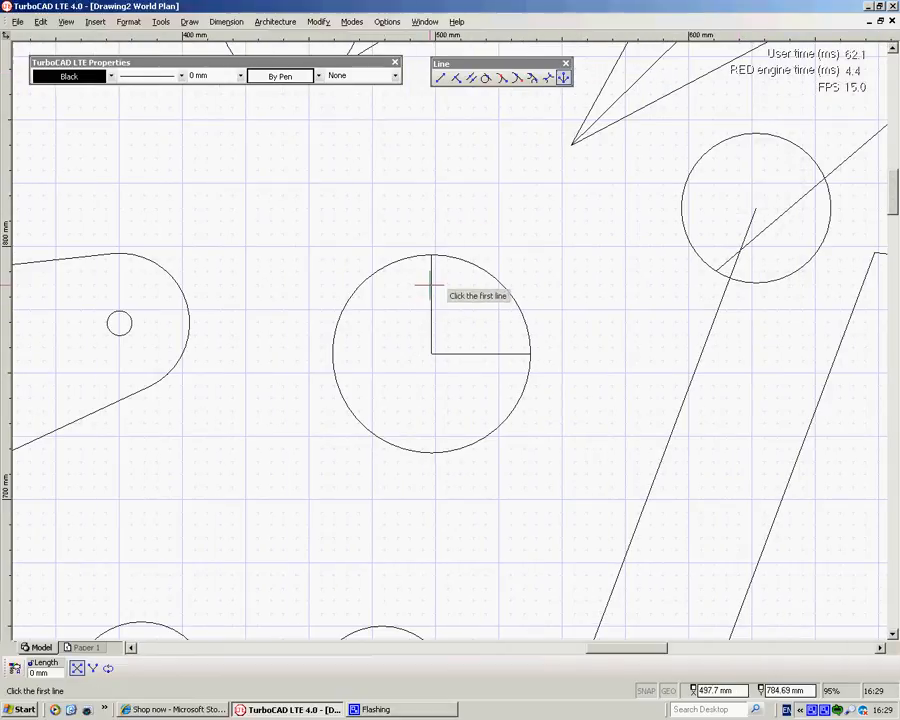
pyautogui.click(432, 288)
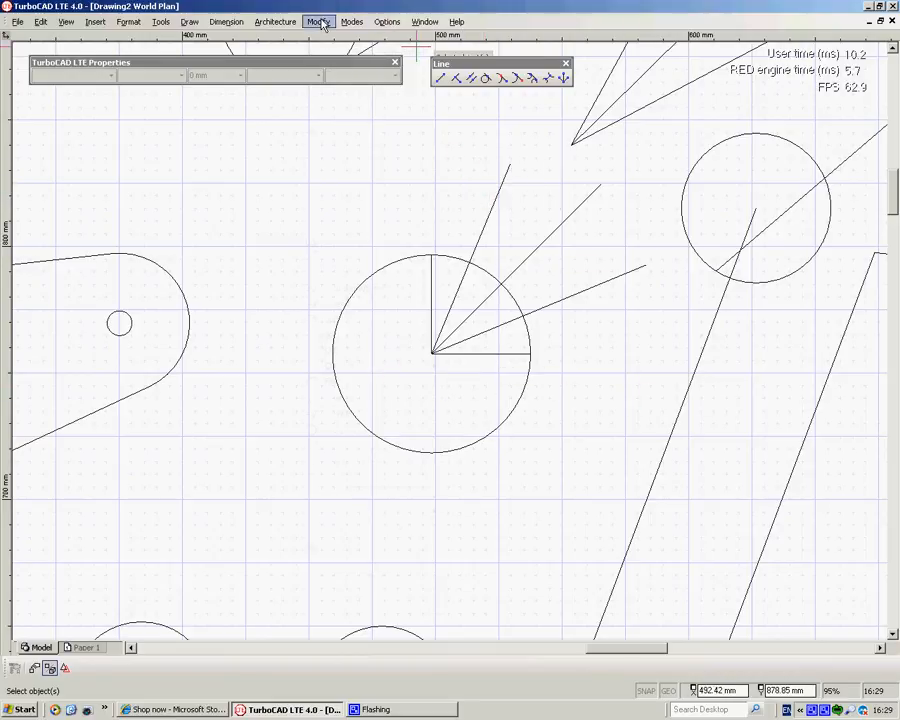
# Step: Run Multi Shrink/Extend Line and gather the three fanning lines with a selection line
pyautogui.click(318, 20)
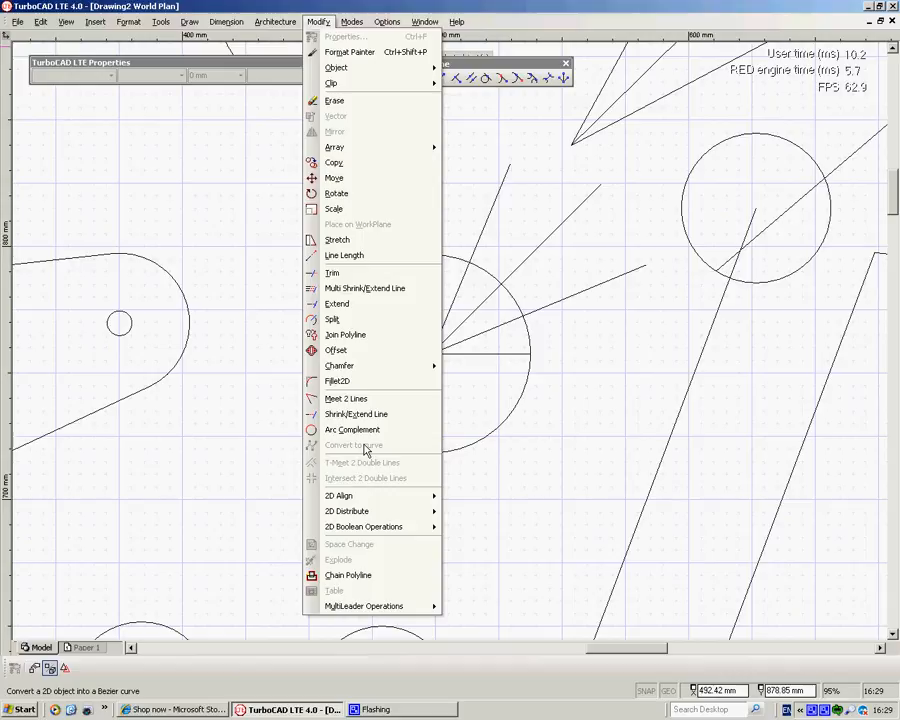
pyautogui.moveTo(356, 414)
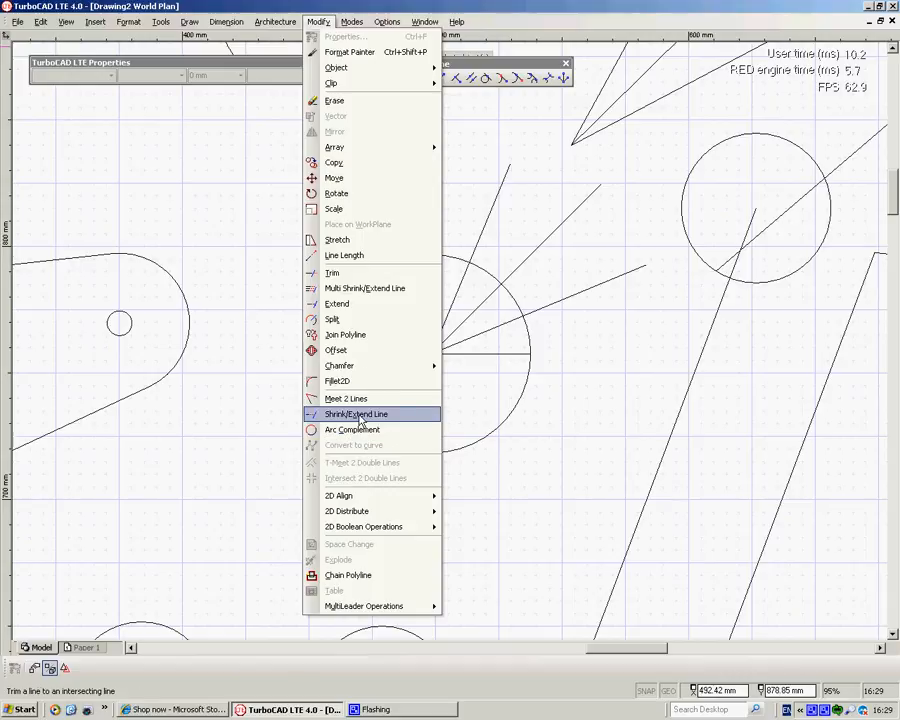
pyautogui.moveTo(364, 288)
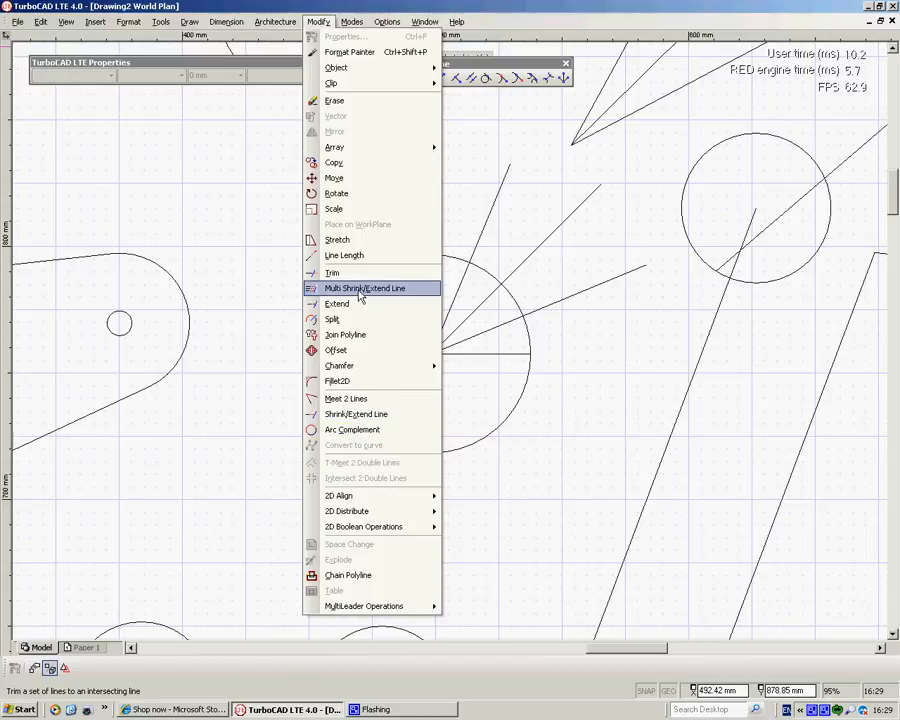
pyautogui.click(364, 288)
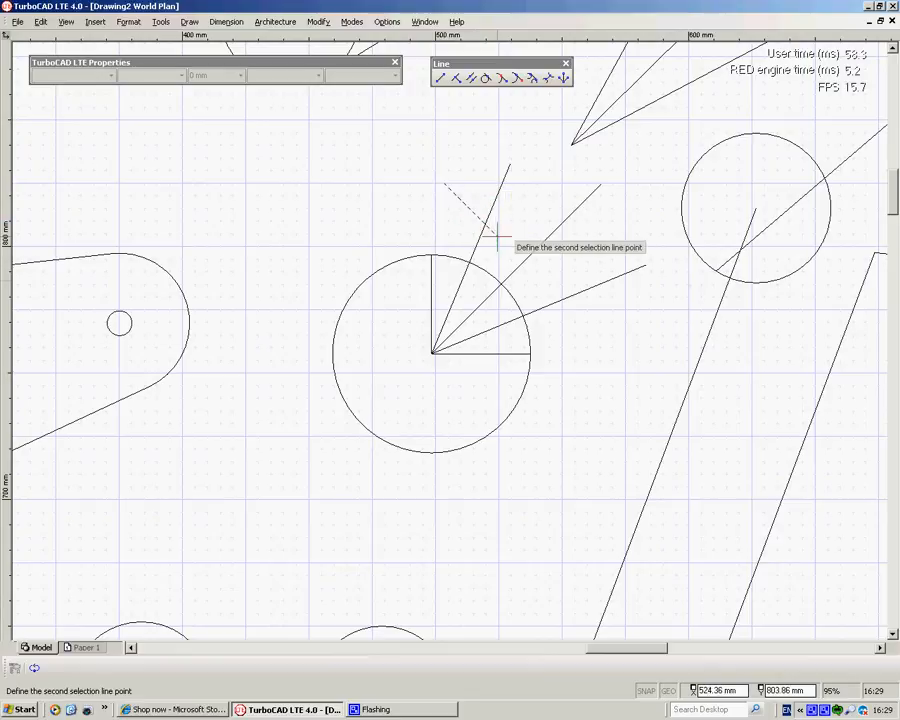
pyautogui.click(490, 240)
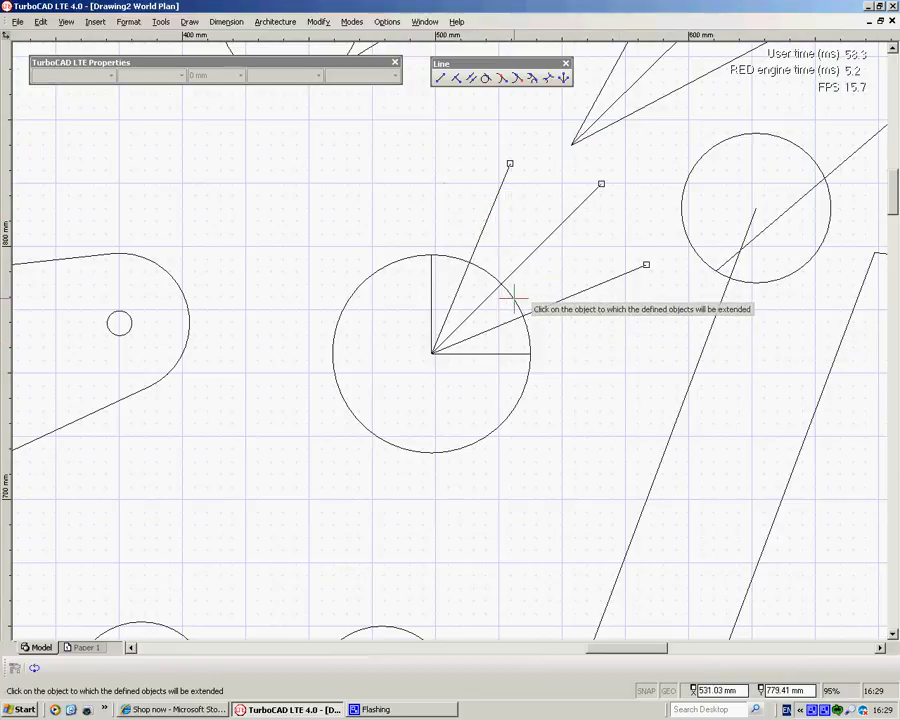